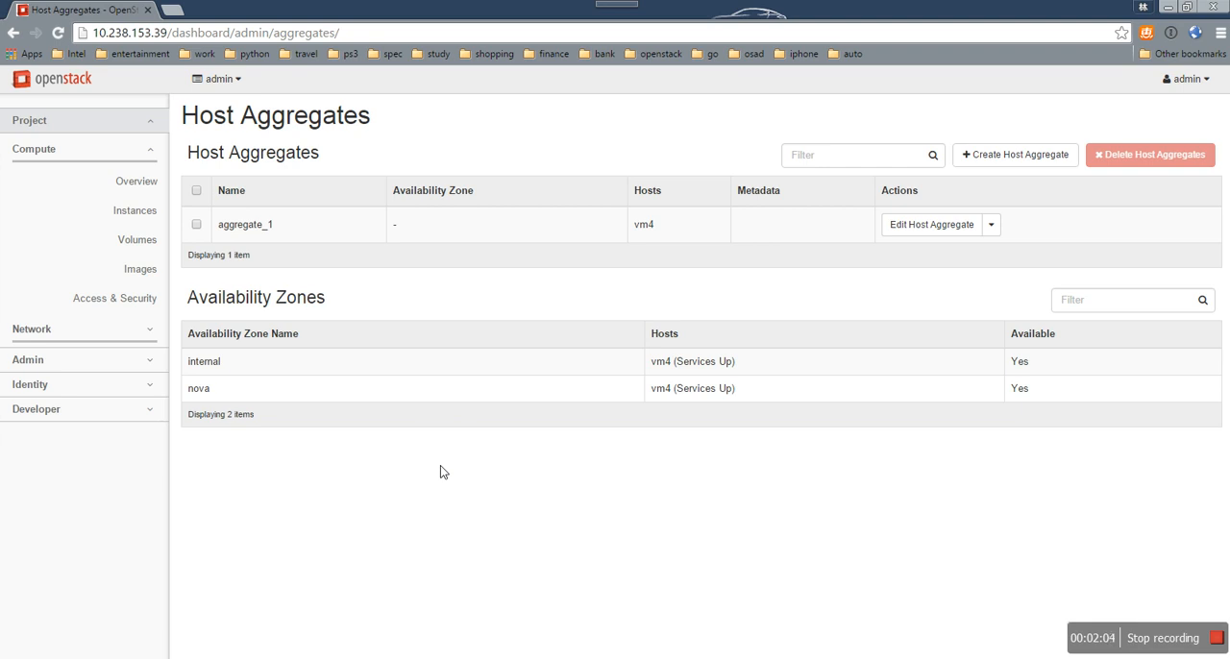
mouse_move(94, 384)
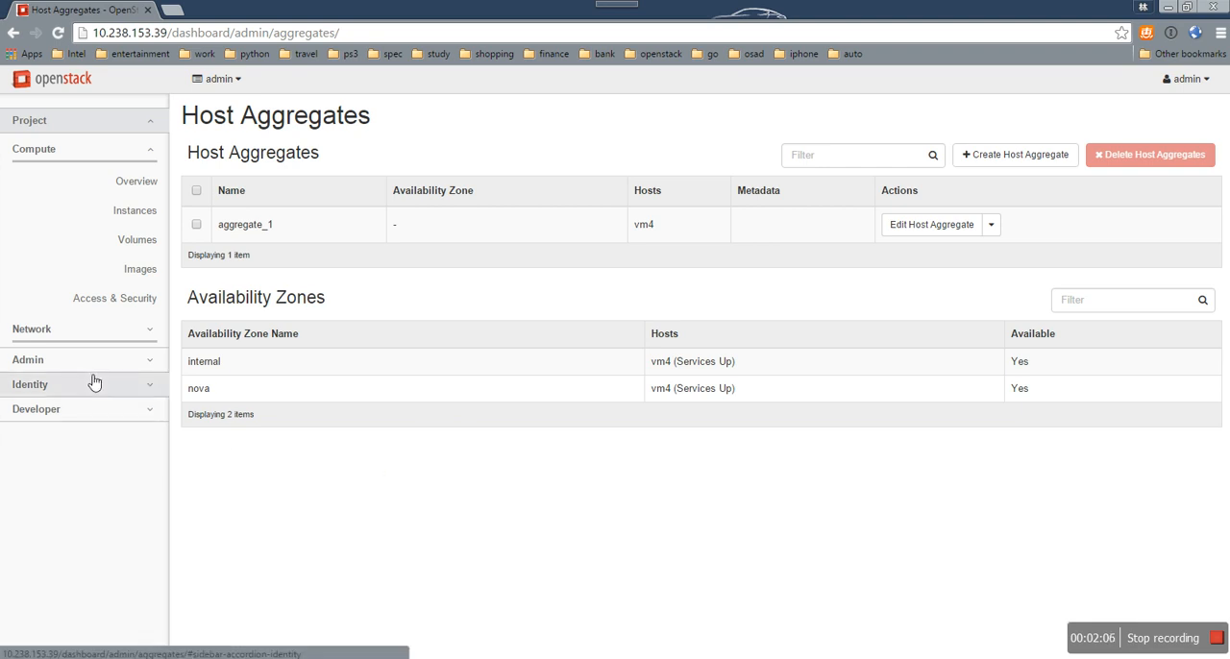
Expand the Admin section of the sidebar to reach the System pages.
left_click(27, 360)
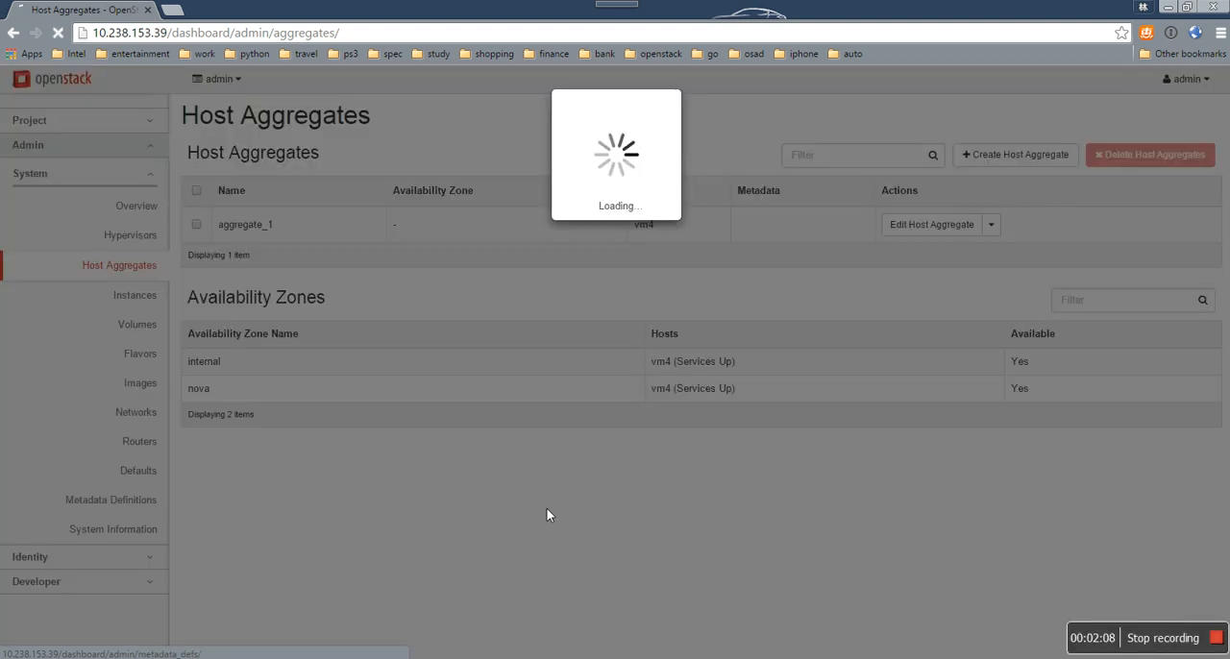
From System > Metadata Definitions, open the Processor Allocation Setting namespace details.
left_click(110, 499)
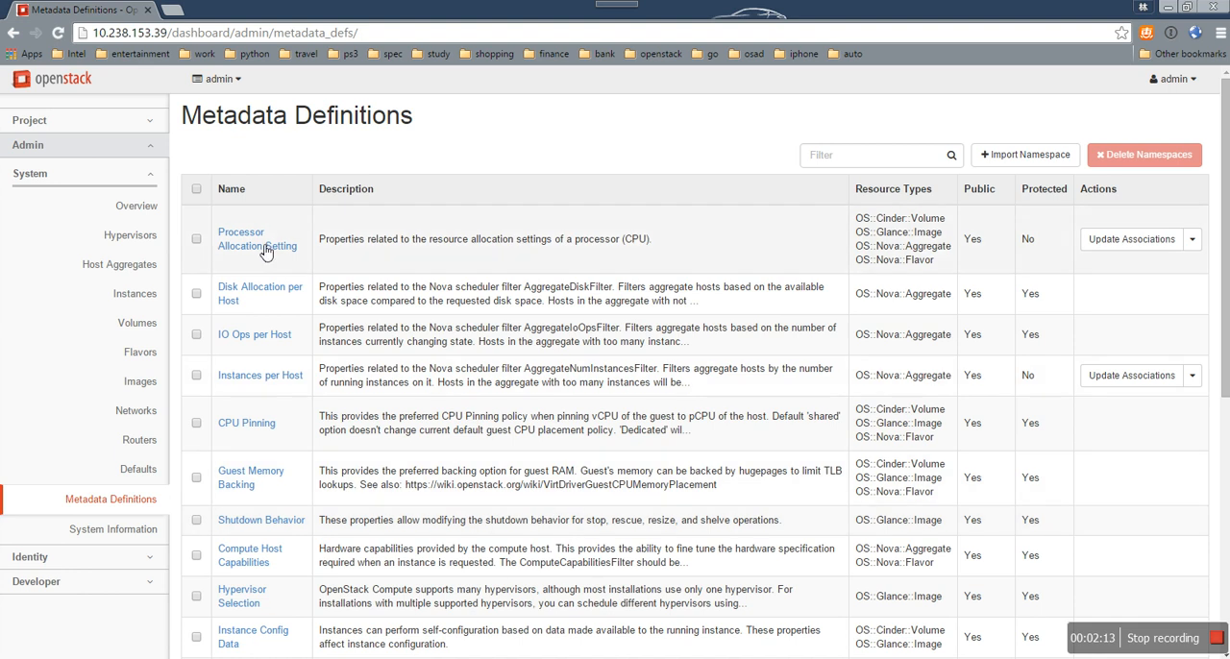
mouse_move(258, 239)
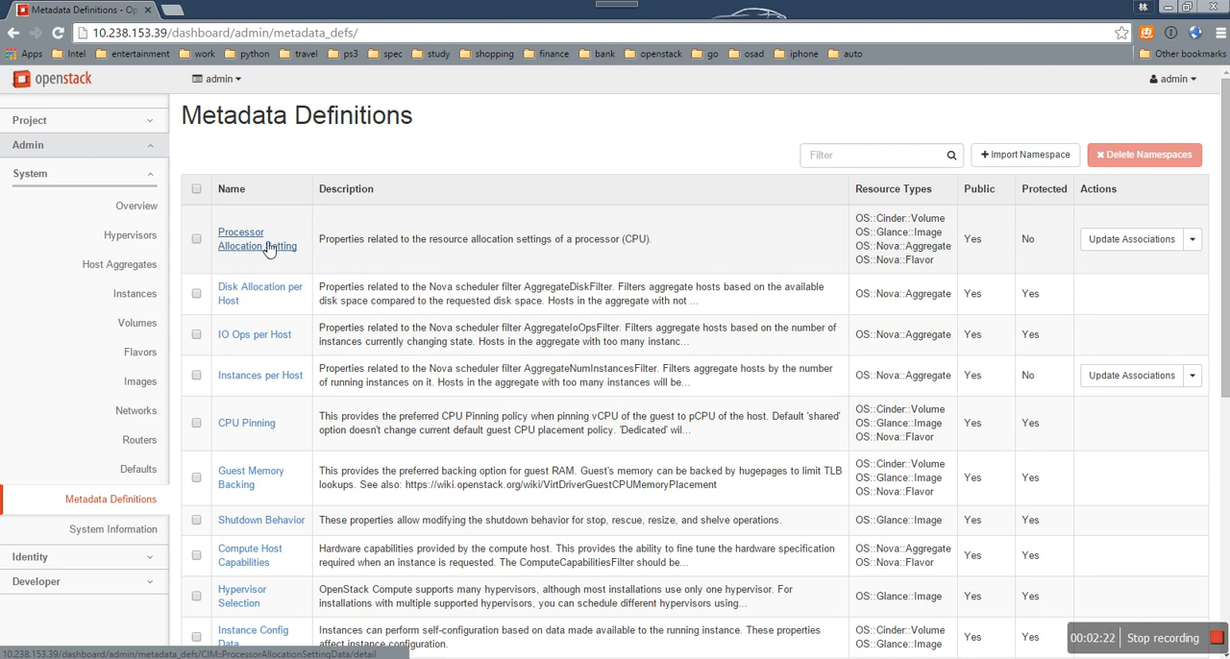
left_click(257, 238)
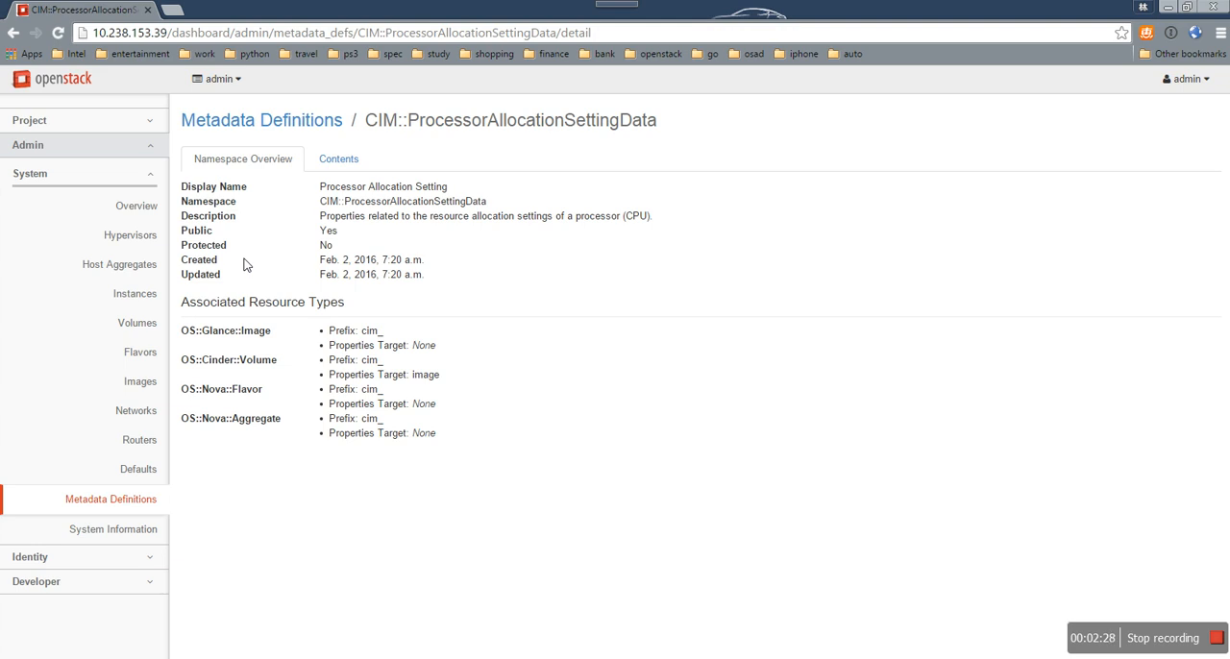
mouse_move(254, 262)
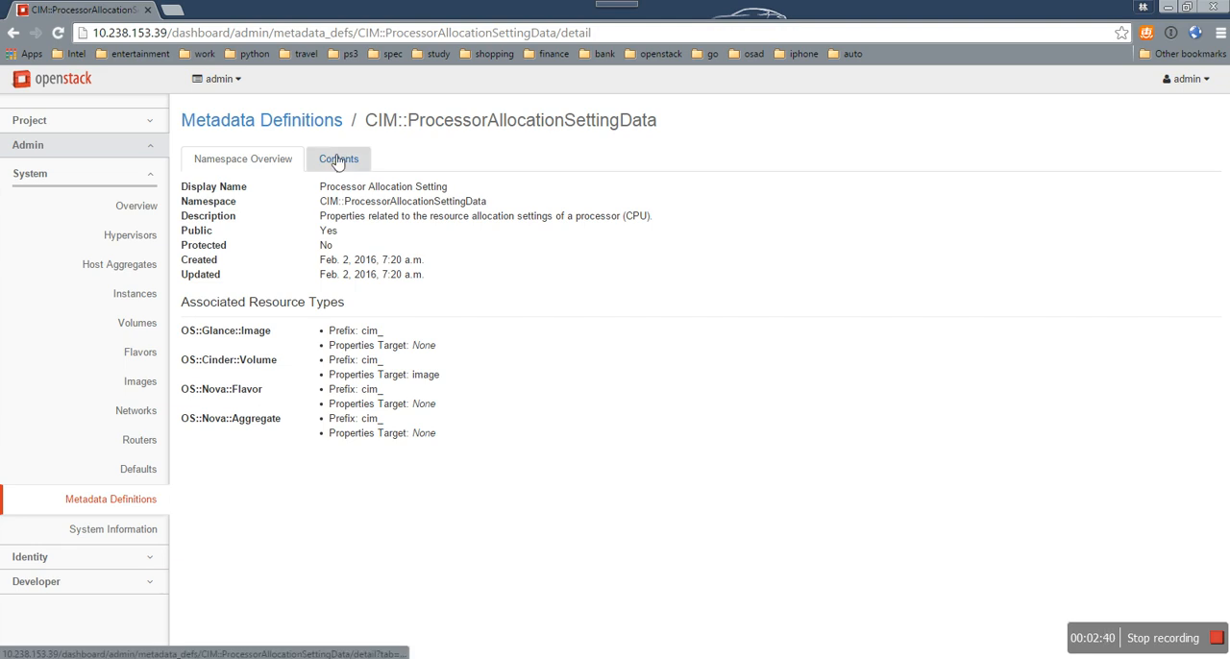
Review the namespace's JSON contents and highlight the processorarchitecture property.
left_click(339, 158)
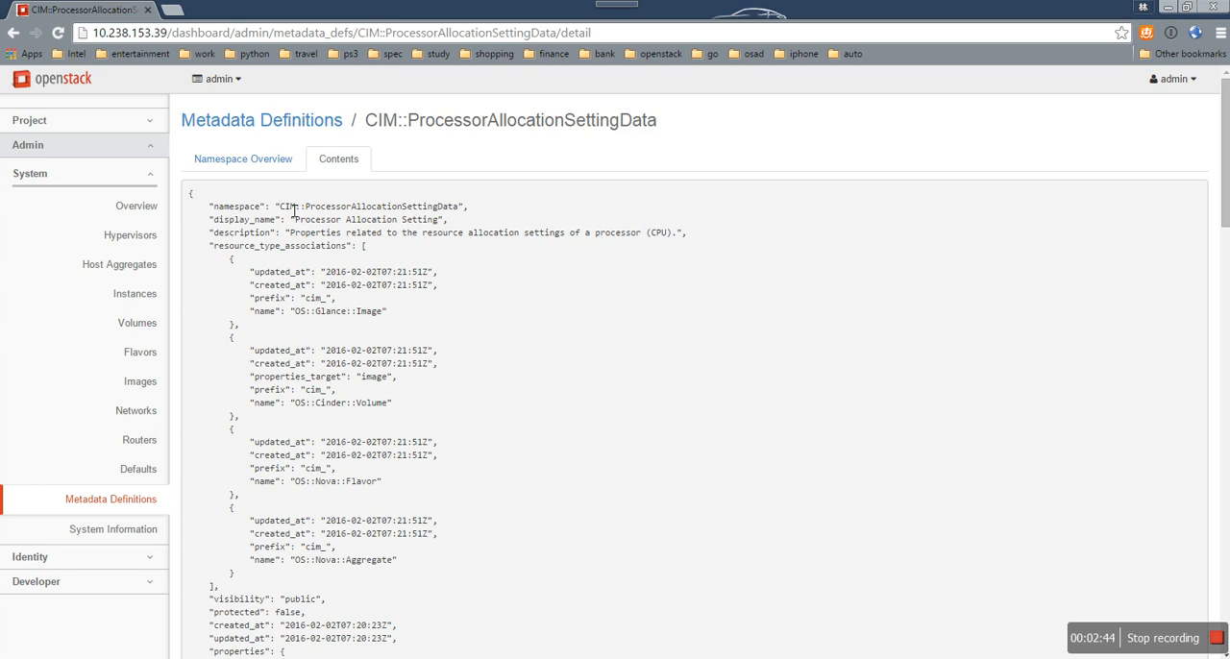
scroll("down", 3)
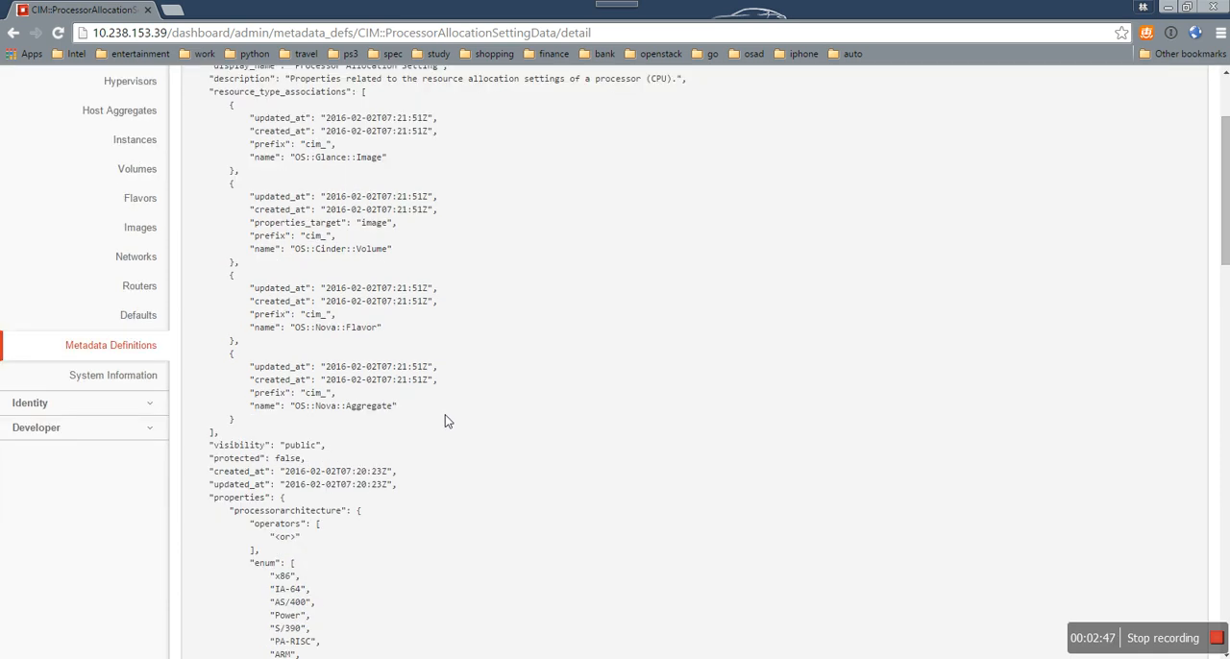
scroll("down", 3)
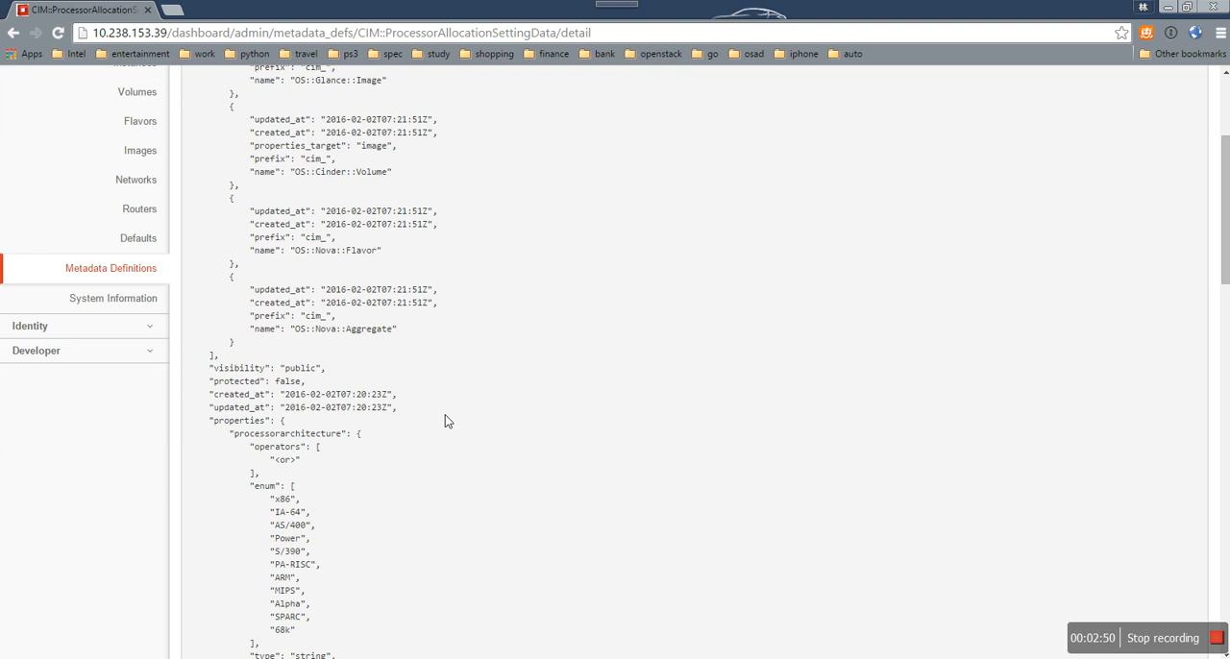
mouse_move(284, 439)
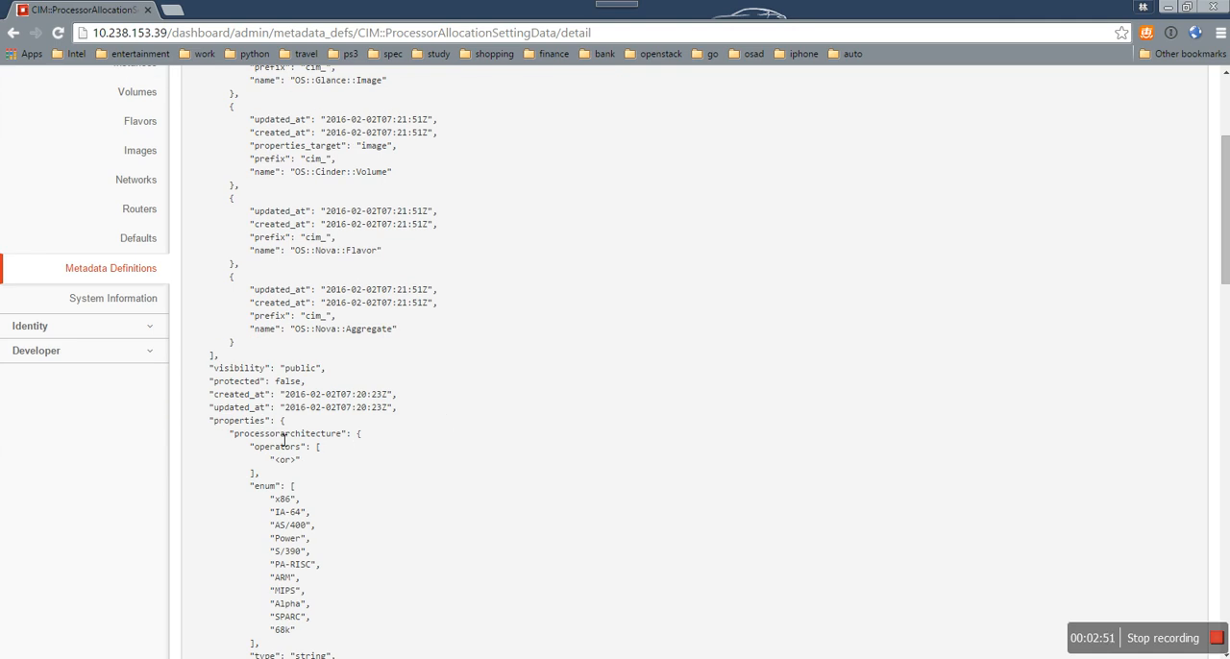
scroll("down", 3)
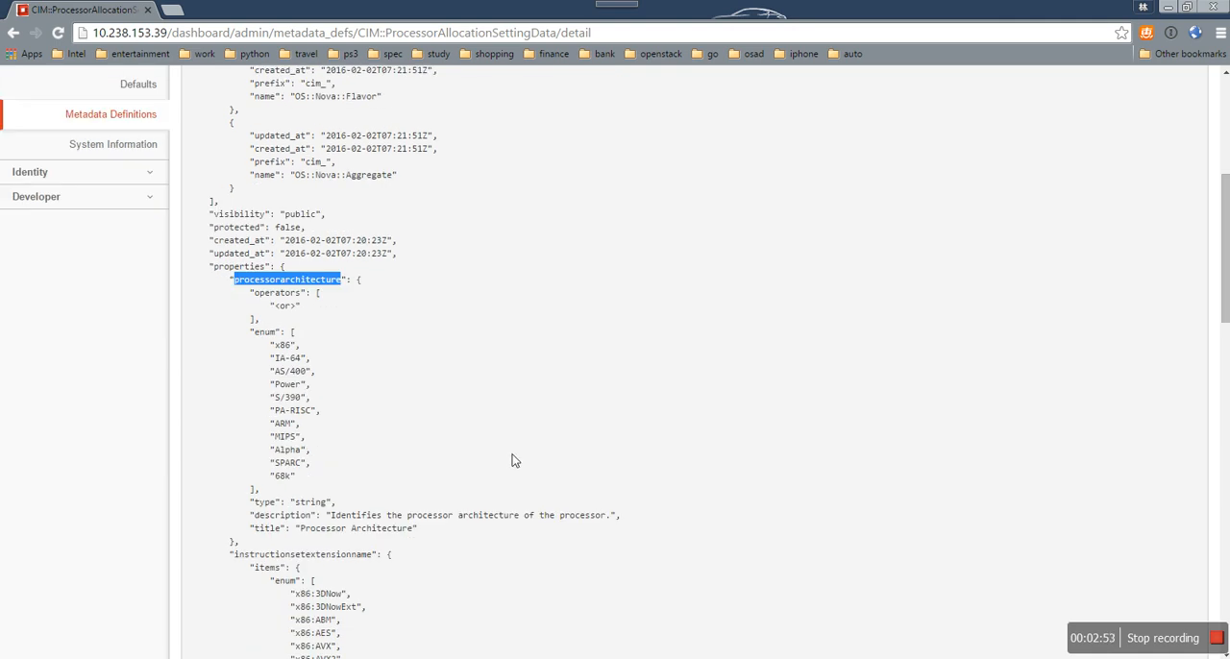
mouse_move(311, 558)
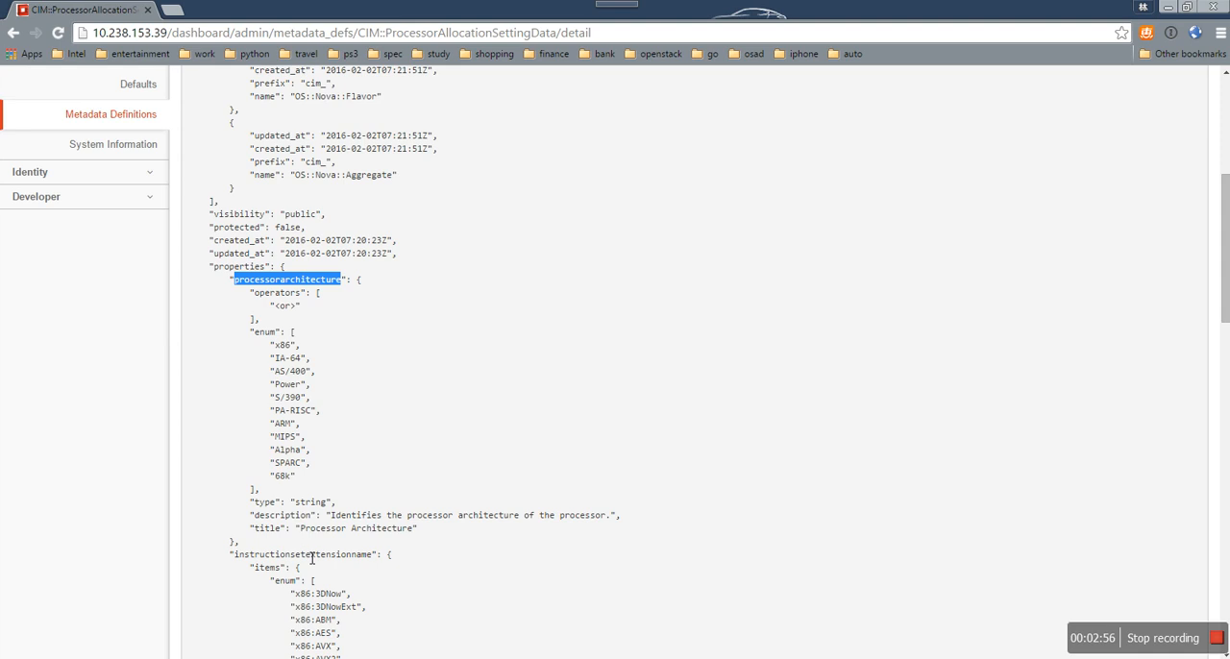
scroll("down", 3)
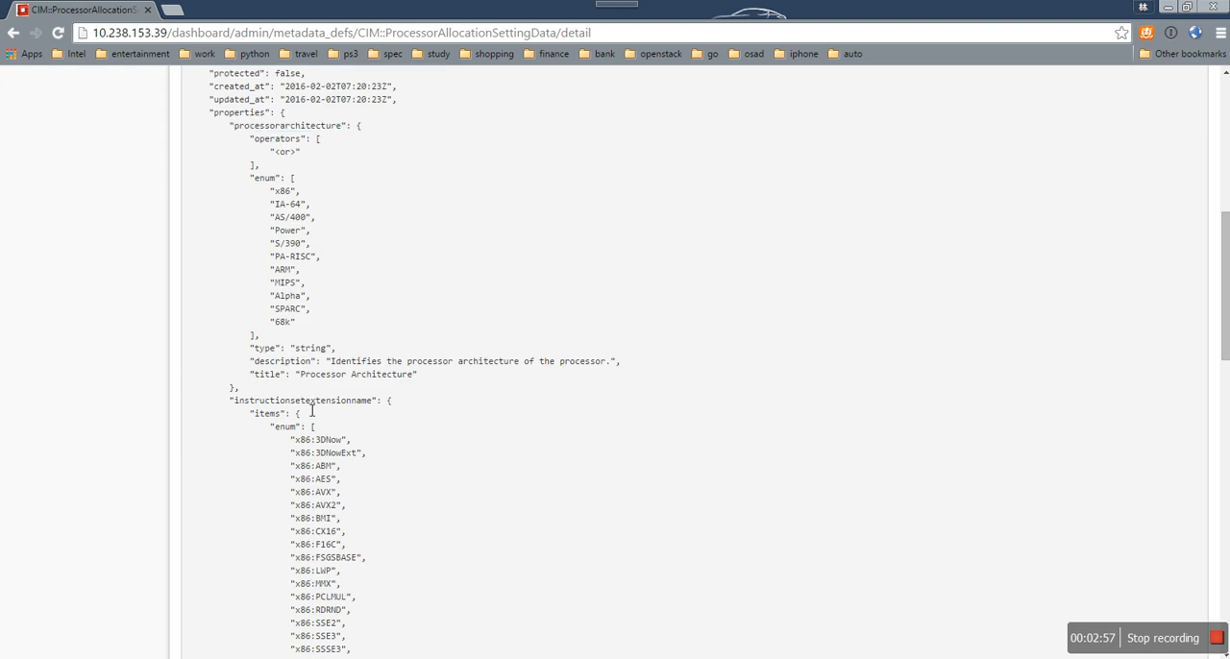
scroll("down", 3)
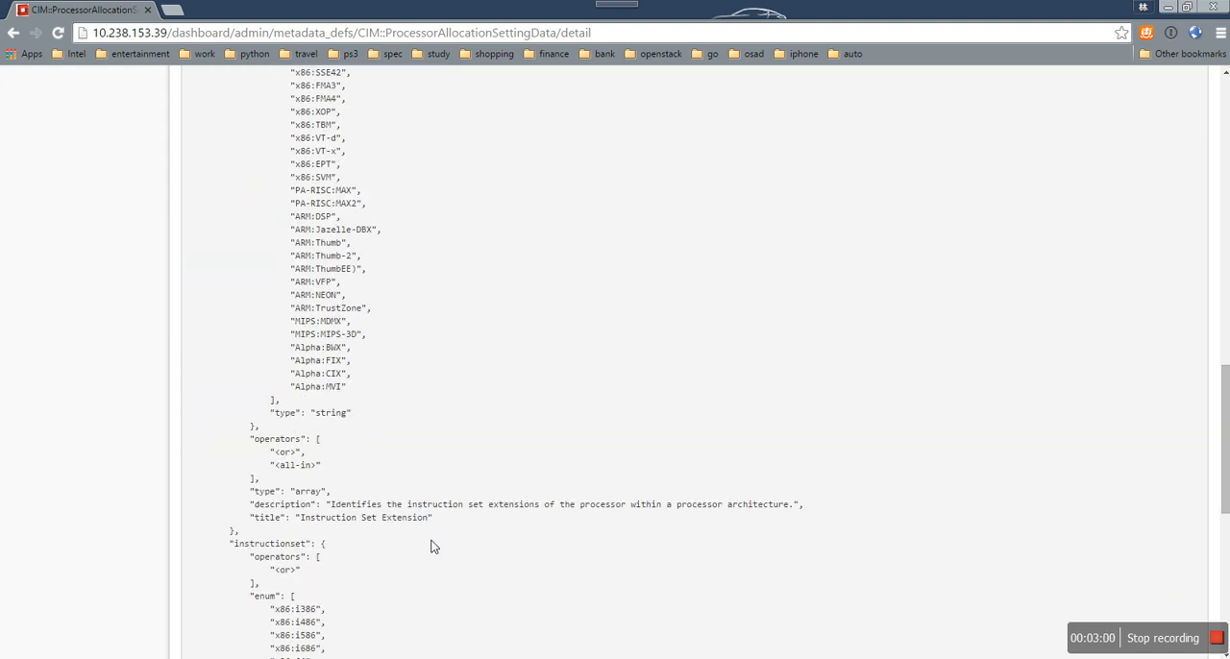
double_click(267, 543)
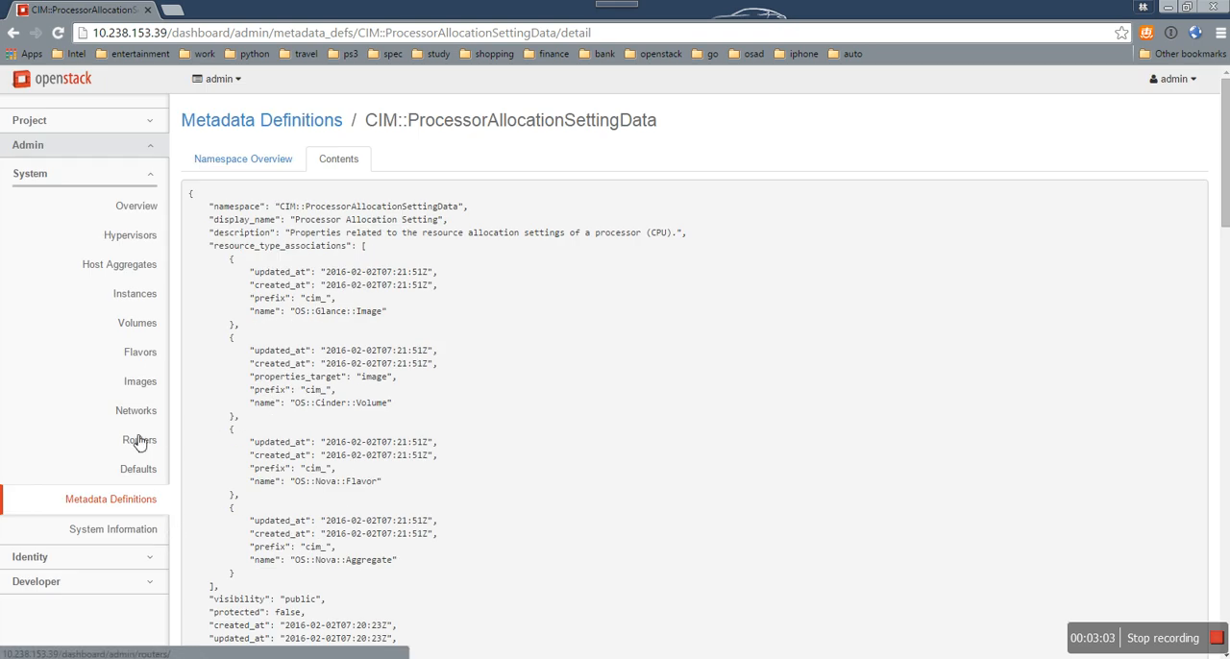
Set the image's Processor Allocation Setting metadata cim_processorarchitecture to x86 and save.
left_click(140, 381)
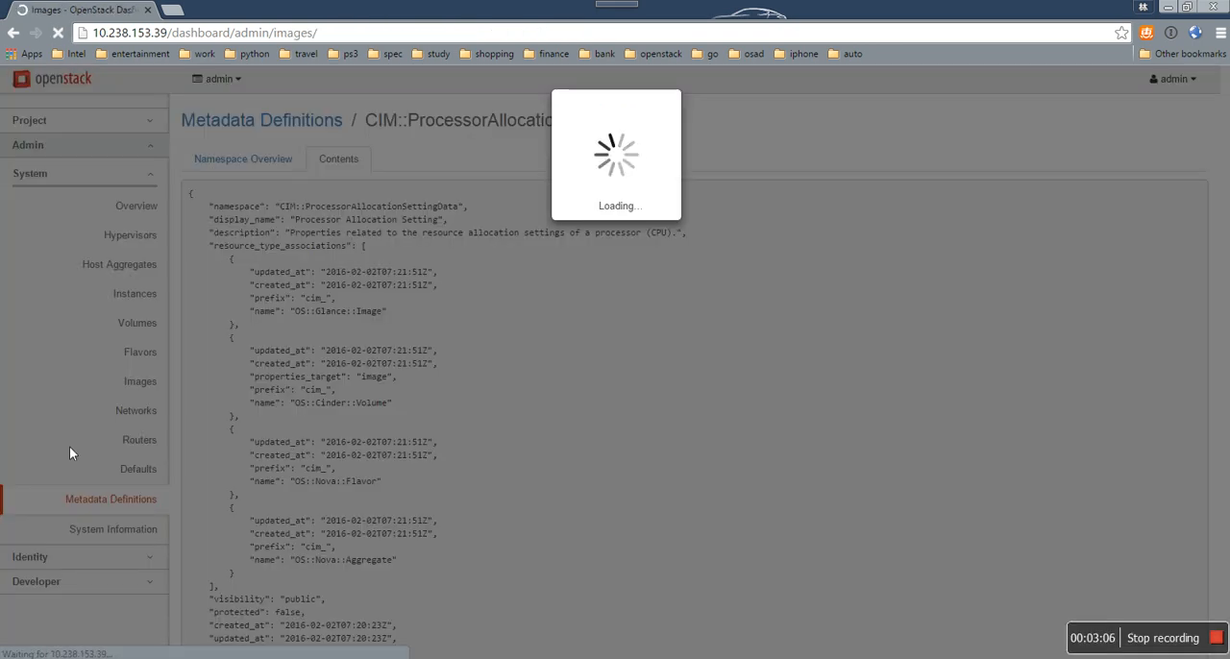
left_click(139, 381)
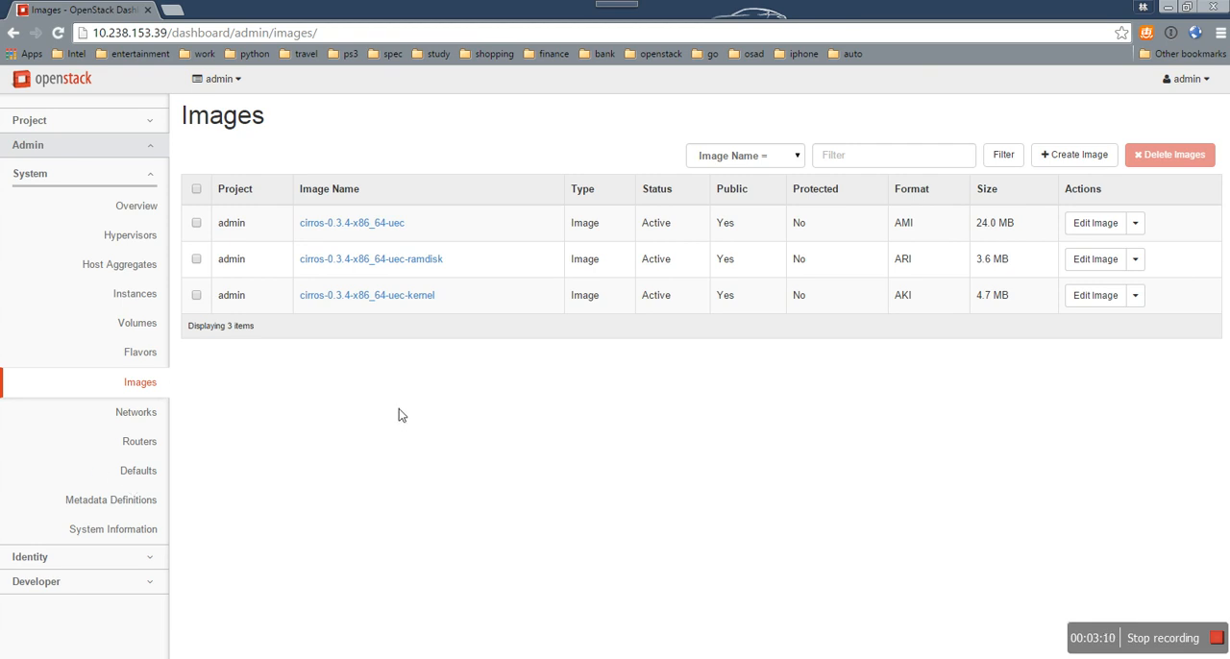
mouse_move(1095, 223)
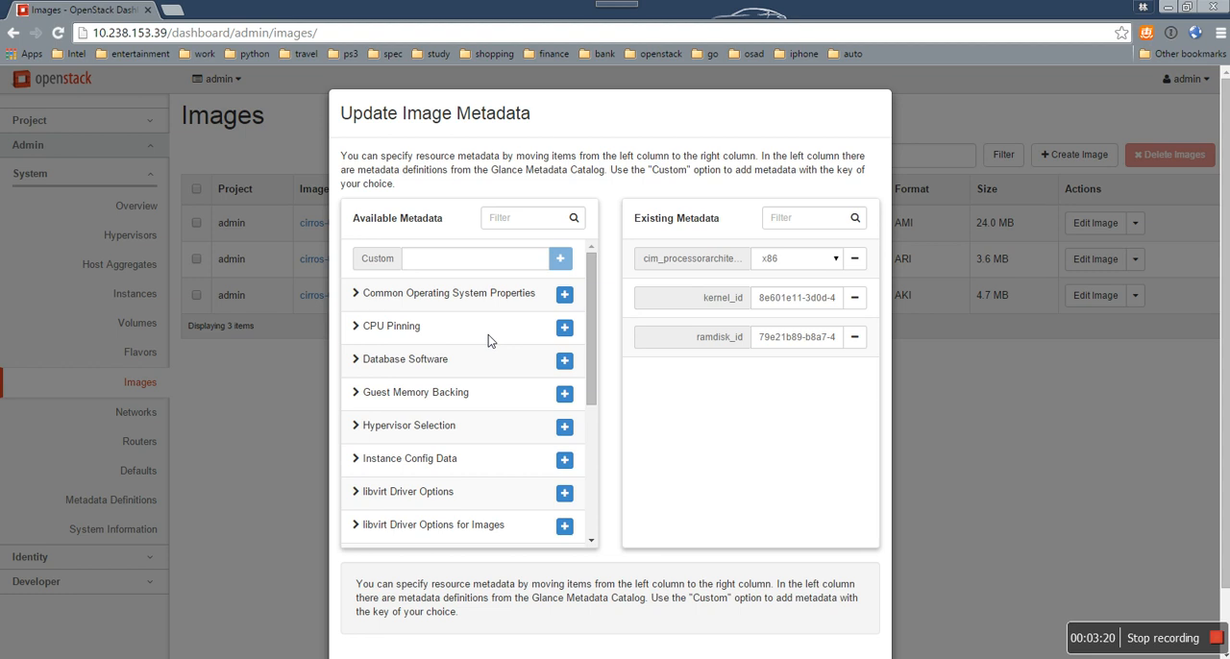
mouse_move(581, 378)
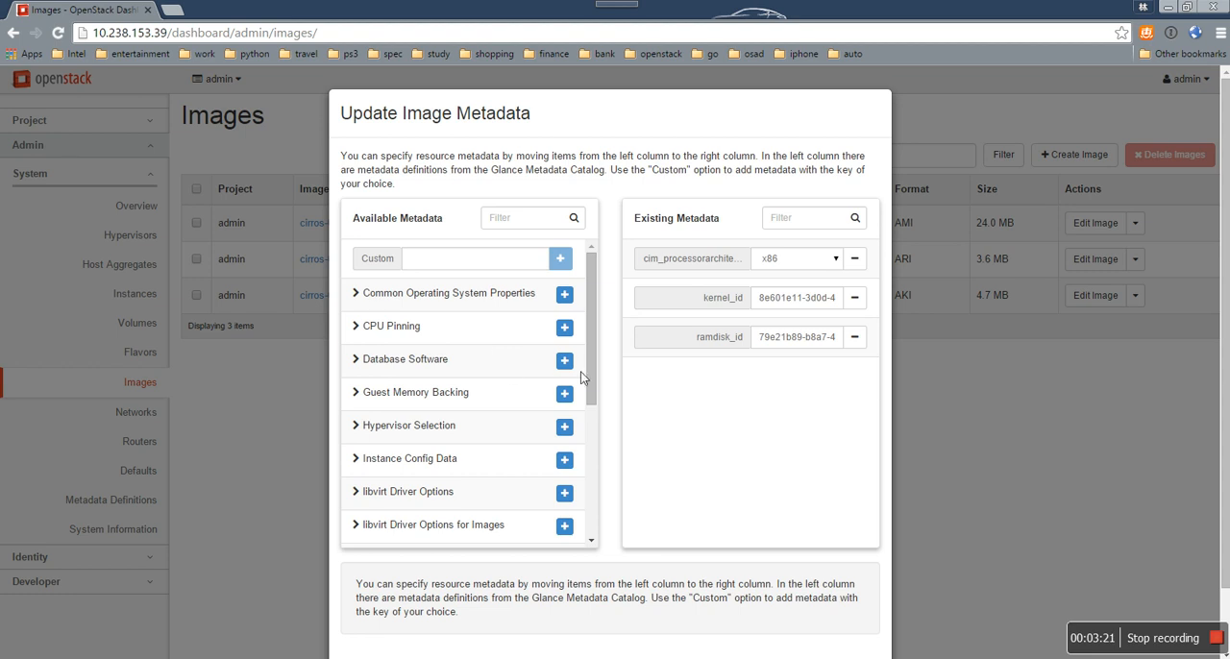
scroll("down", 3)
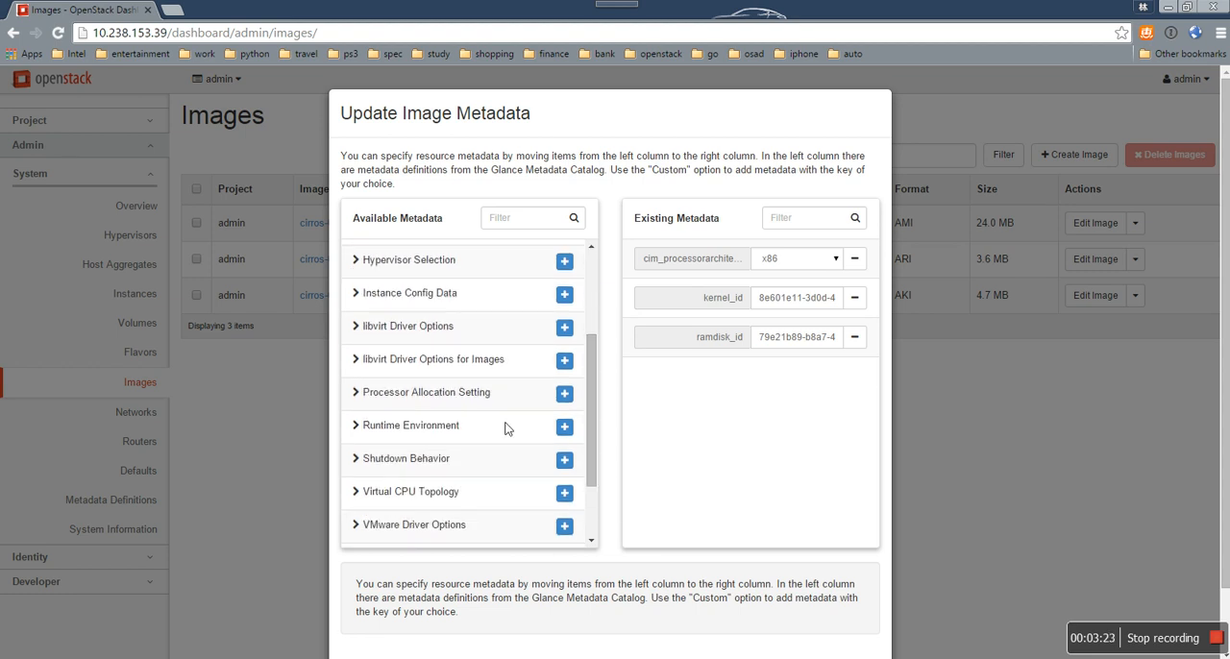
left_click(424, 392)
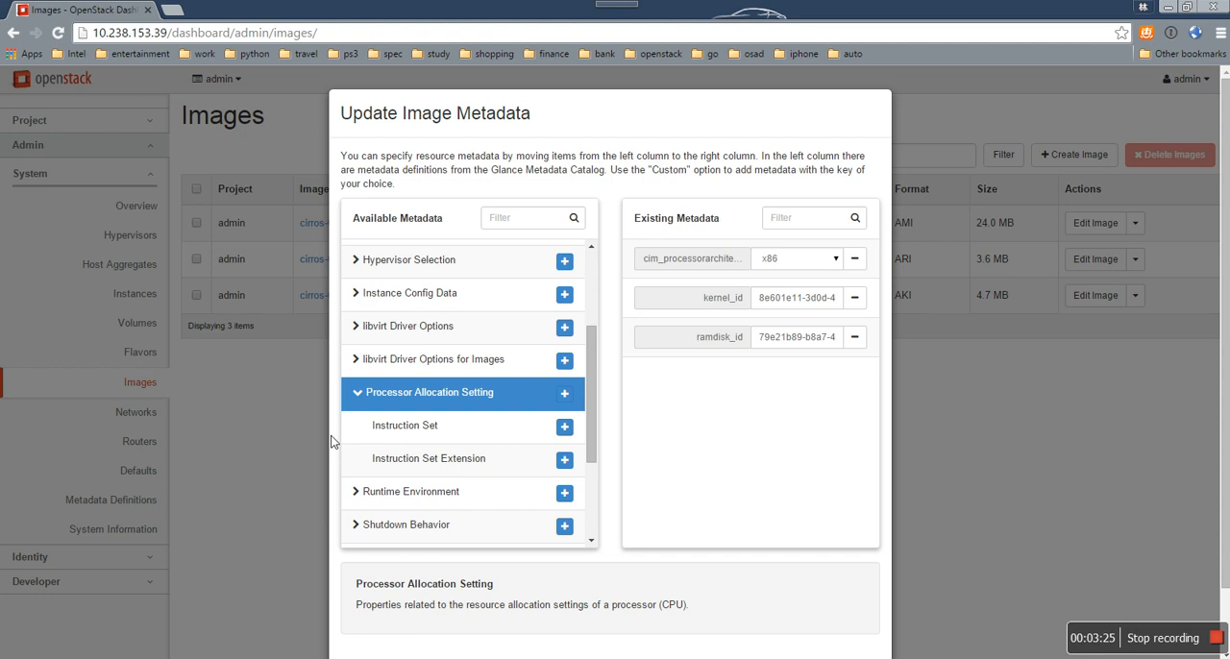
mouse_move(443, 434)
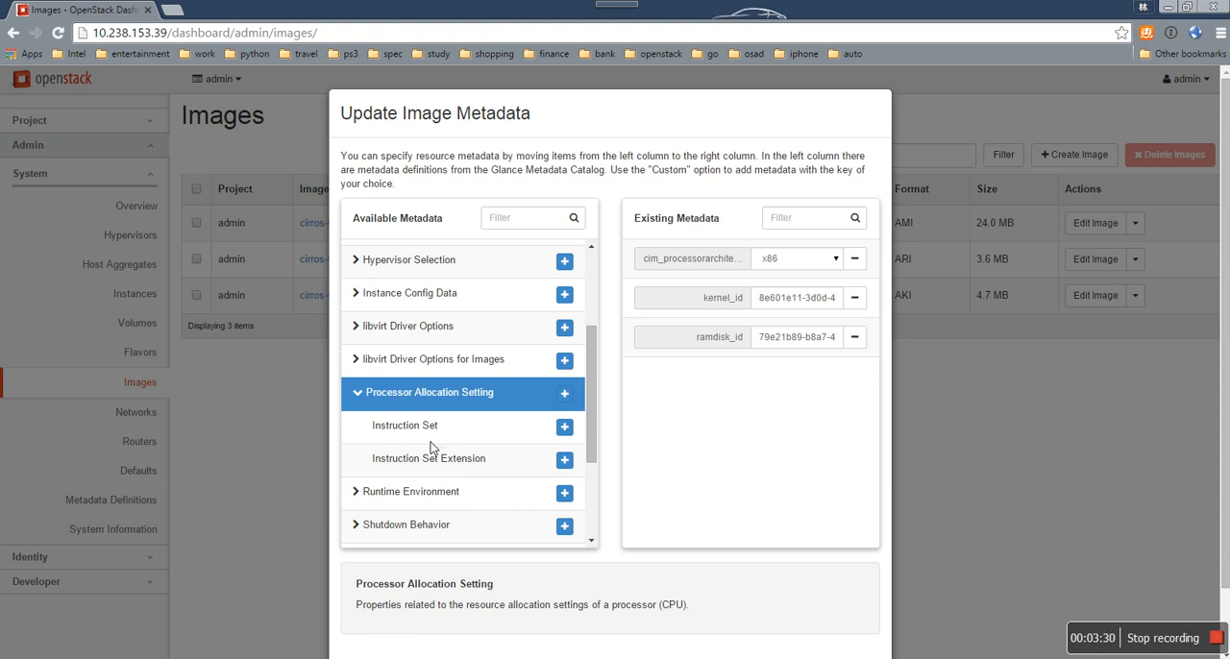
mouse_move(419, 438)
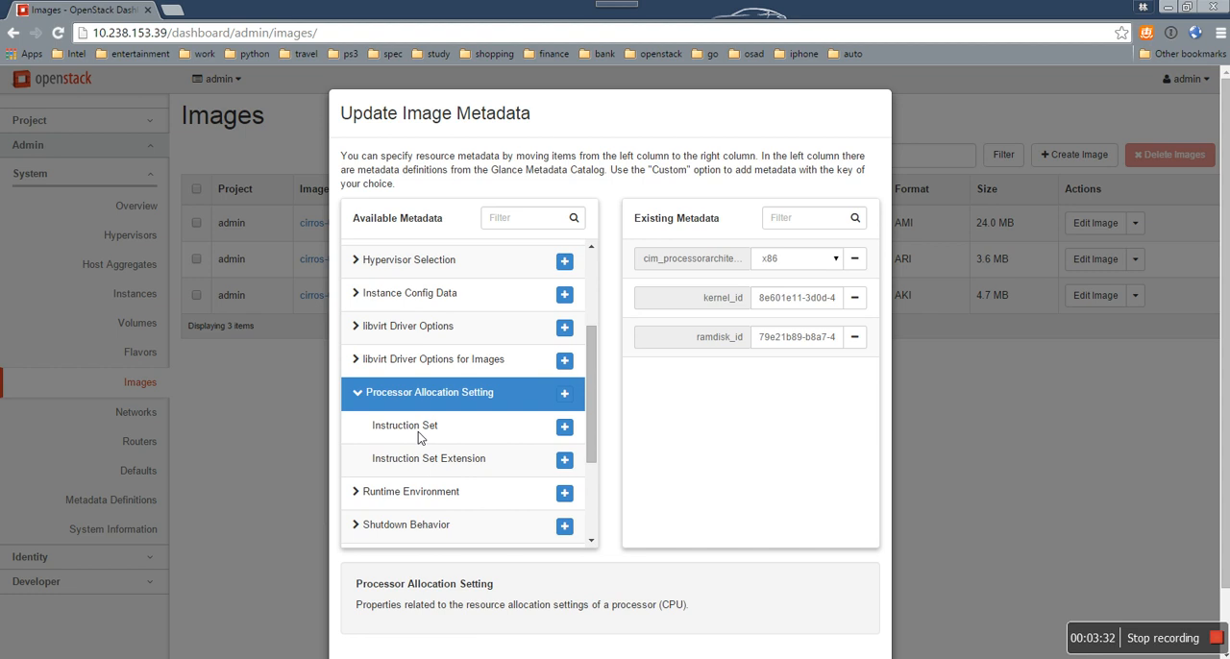
mouse_move(651, 270)
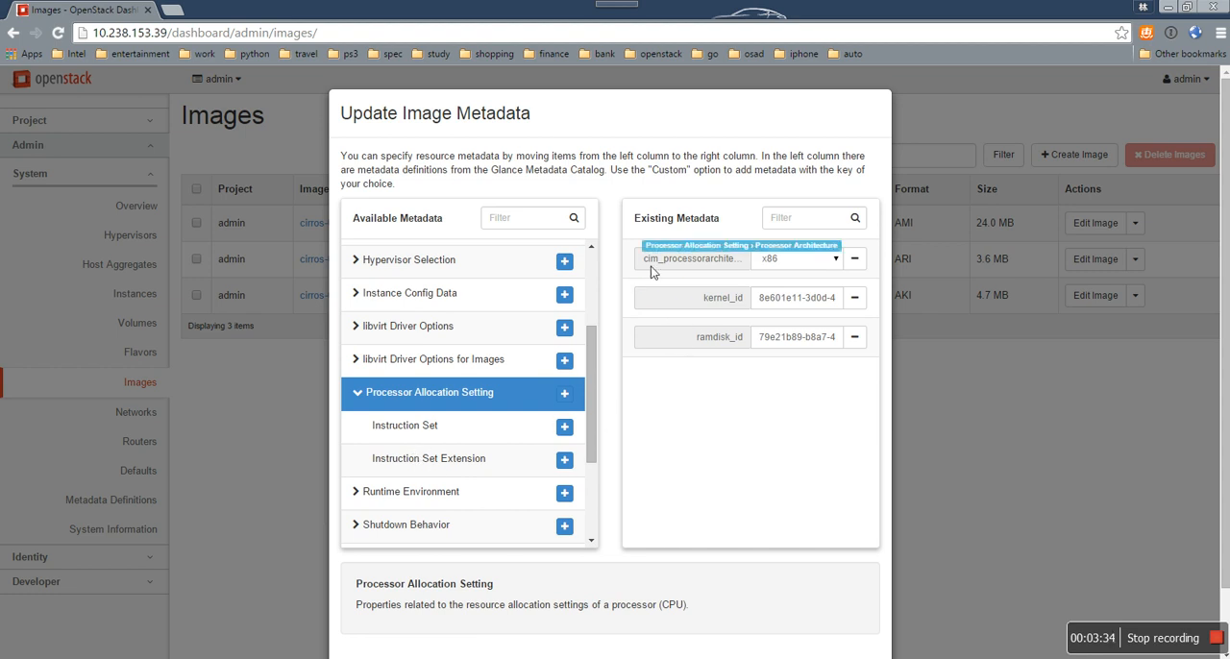
mouse_move(661, 298)
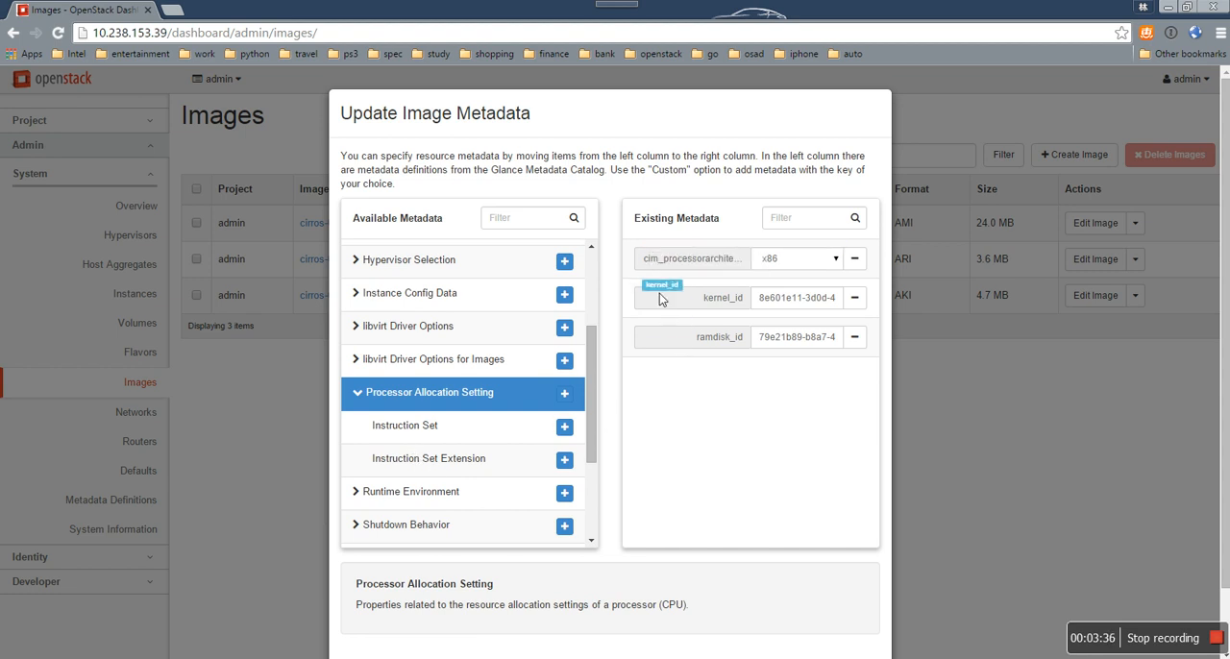
mouse_move(735, 267)
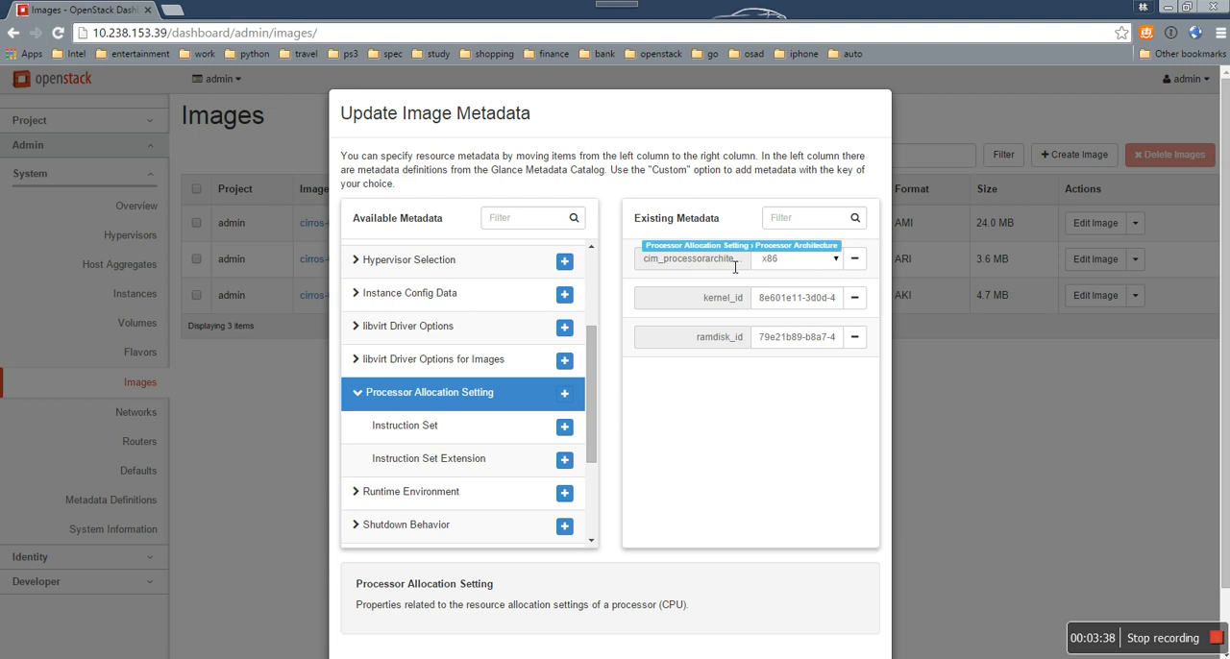
mouse_move(878, 273)
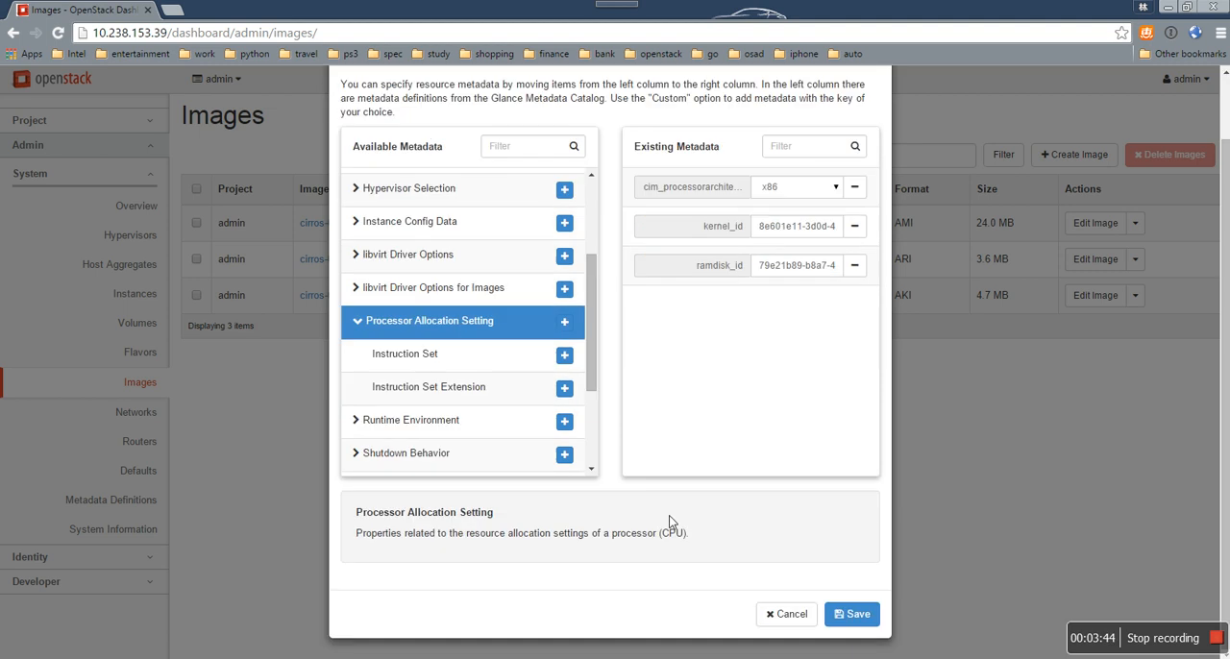
left_click(785, 614)
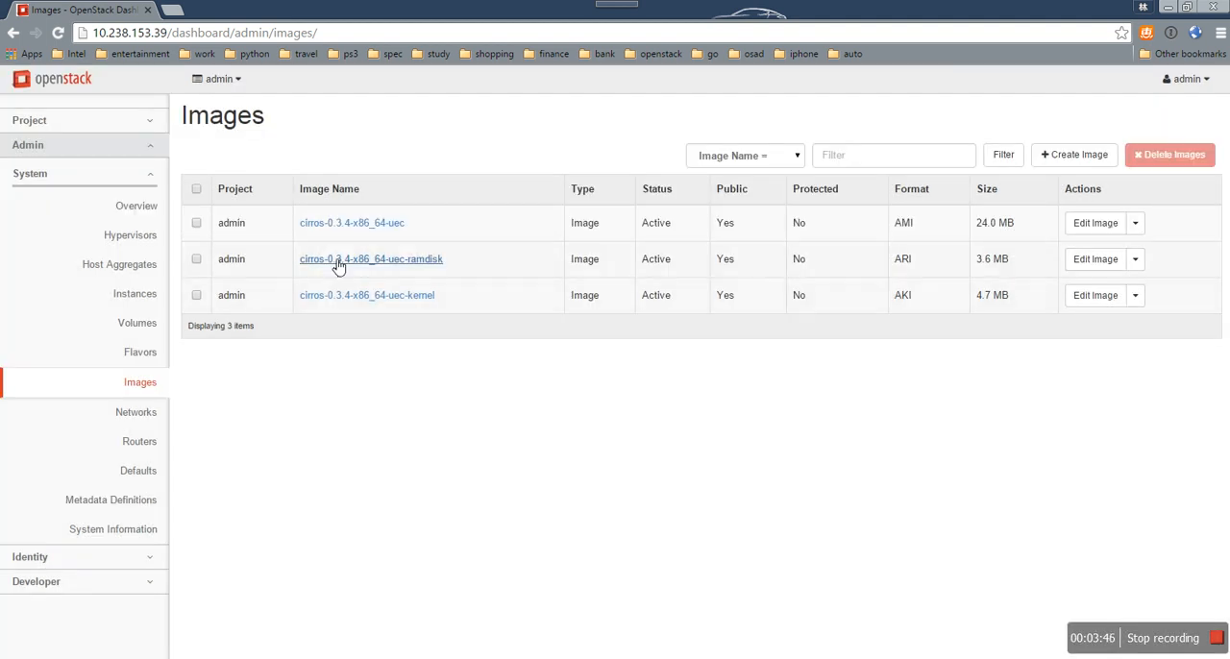
Check the cirros-0.3.4-x86_64-uec image's x86 property, then go to Host Aggregates.
left_click(351, 222)
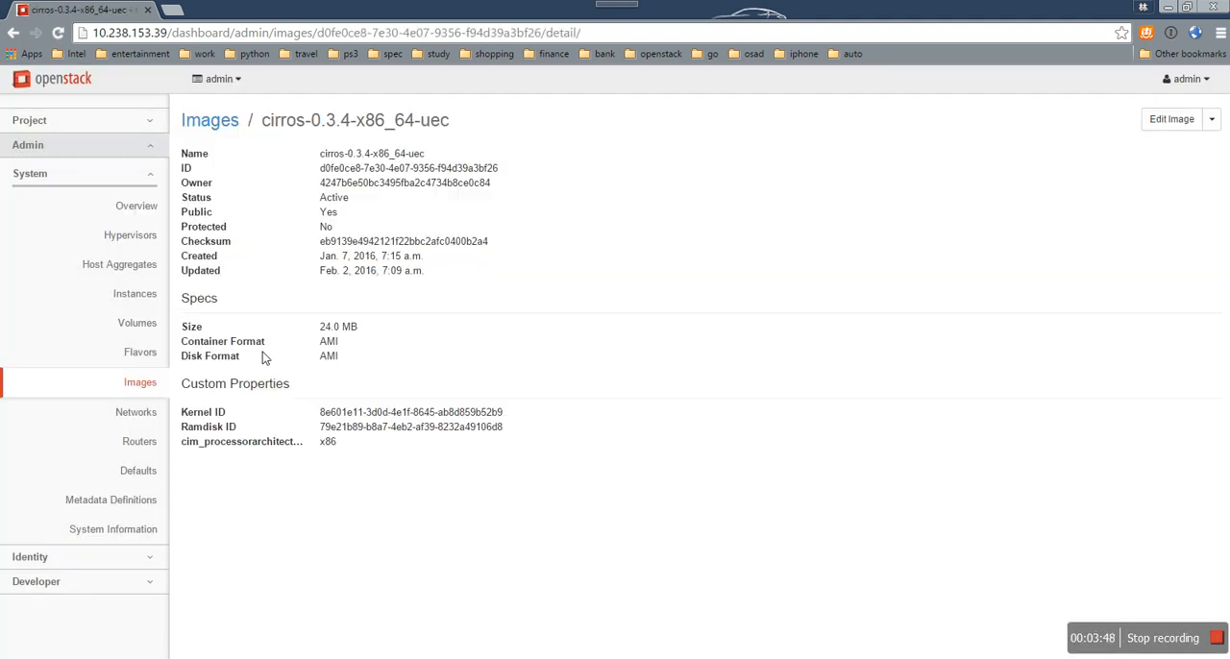
mouse_move(243, 464)
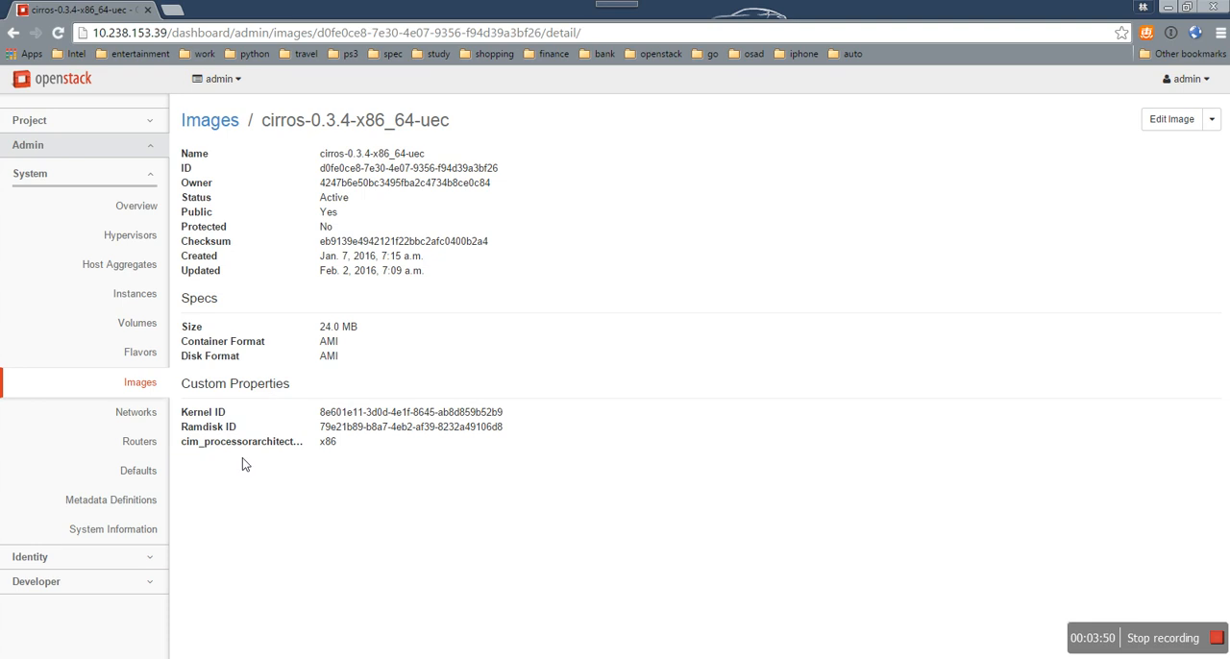
mouse_move(203, 461)
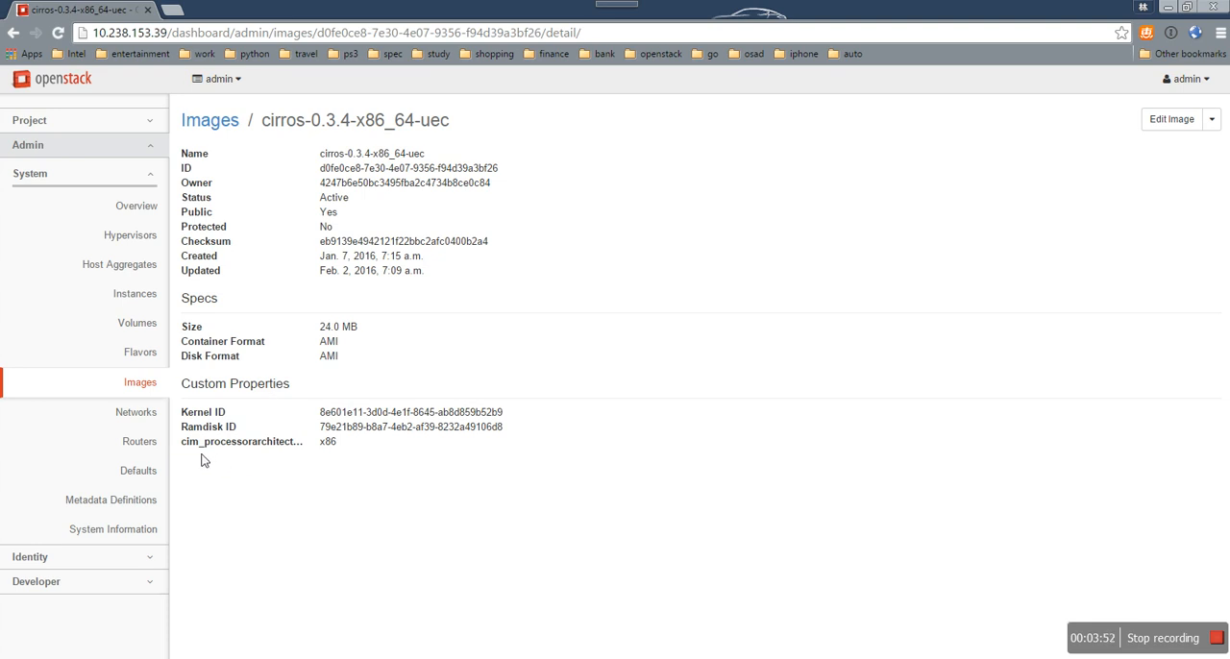
mouse_move(207, 466)
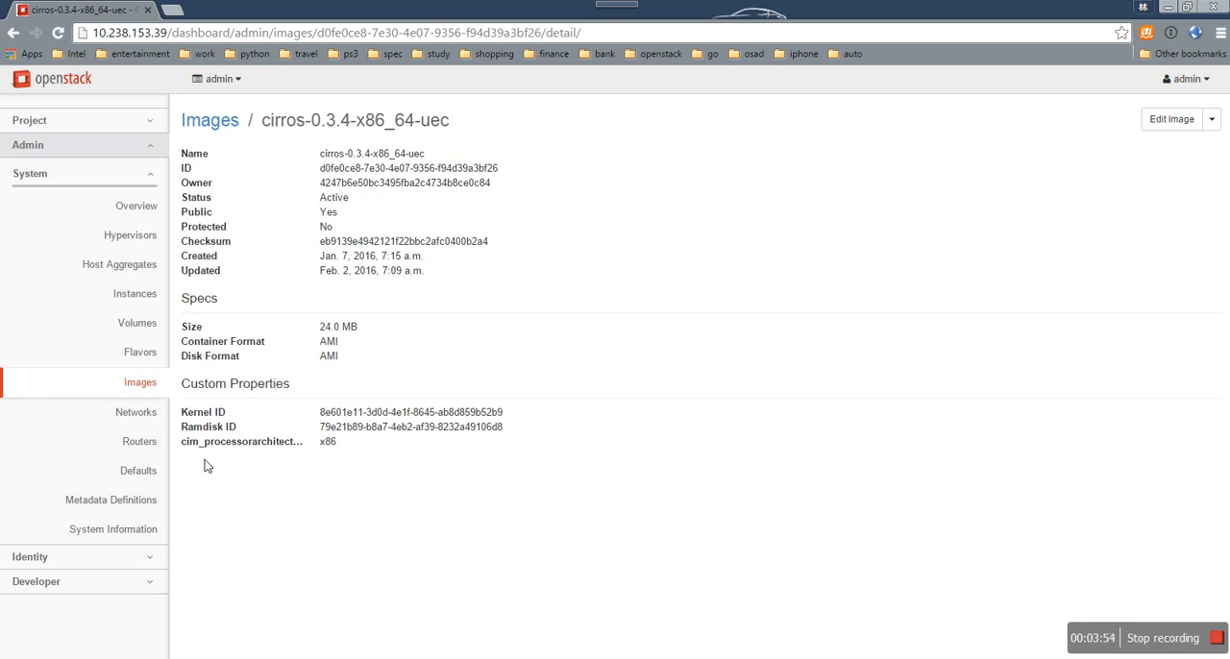
mouse_move(338, 448)
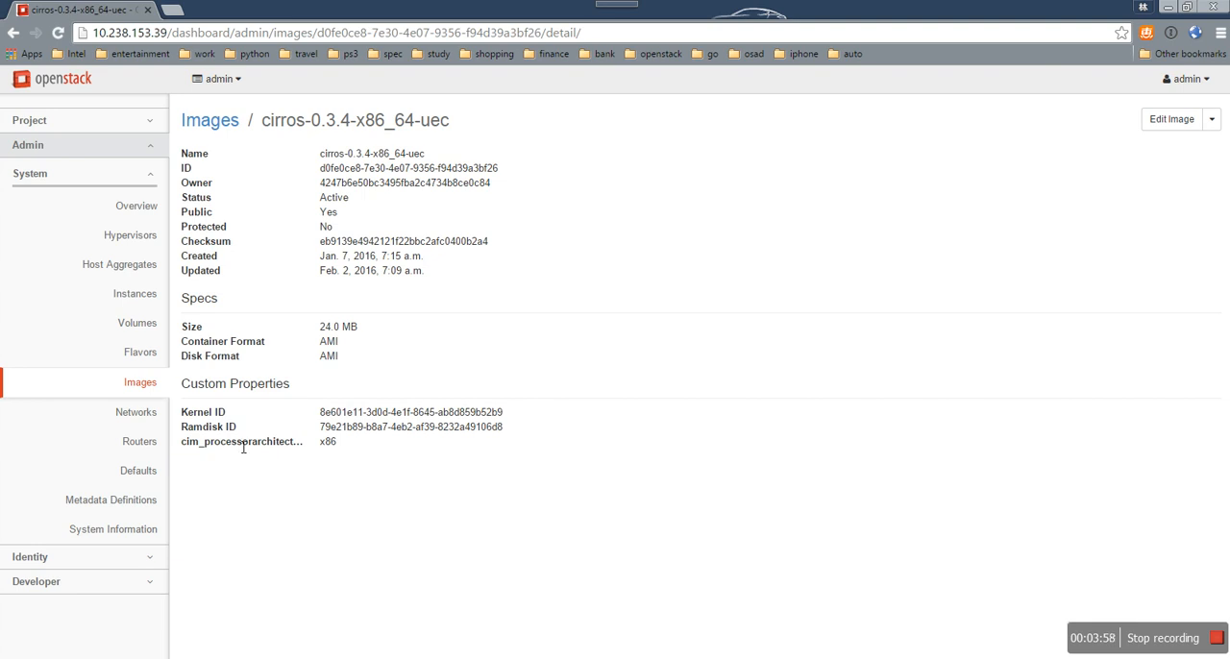
left_click(120, 264)
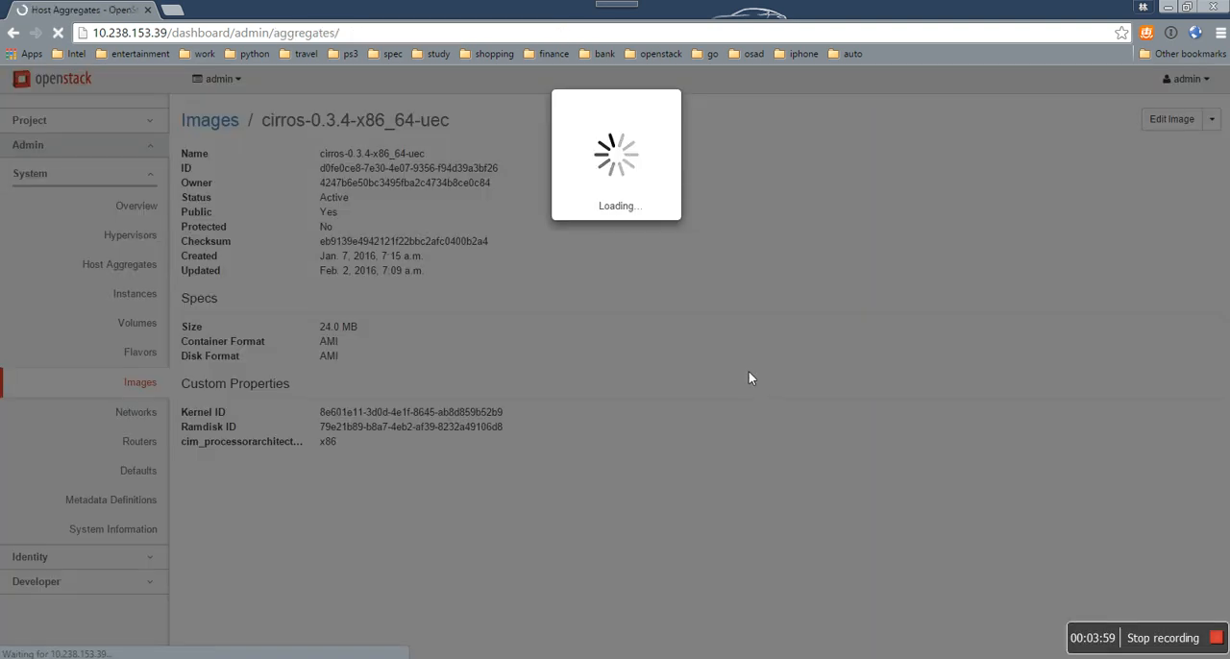
Choose Update Metadata from aggregate_1's Edit Host Aggregate dropdown.
left_click(119, 264)
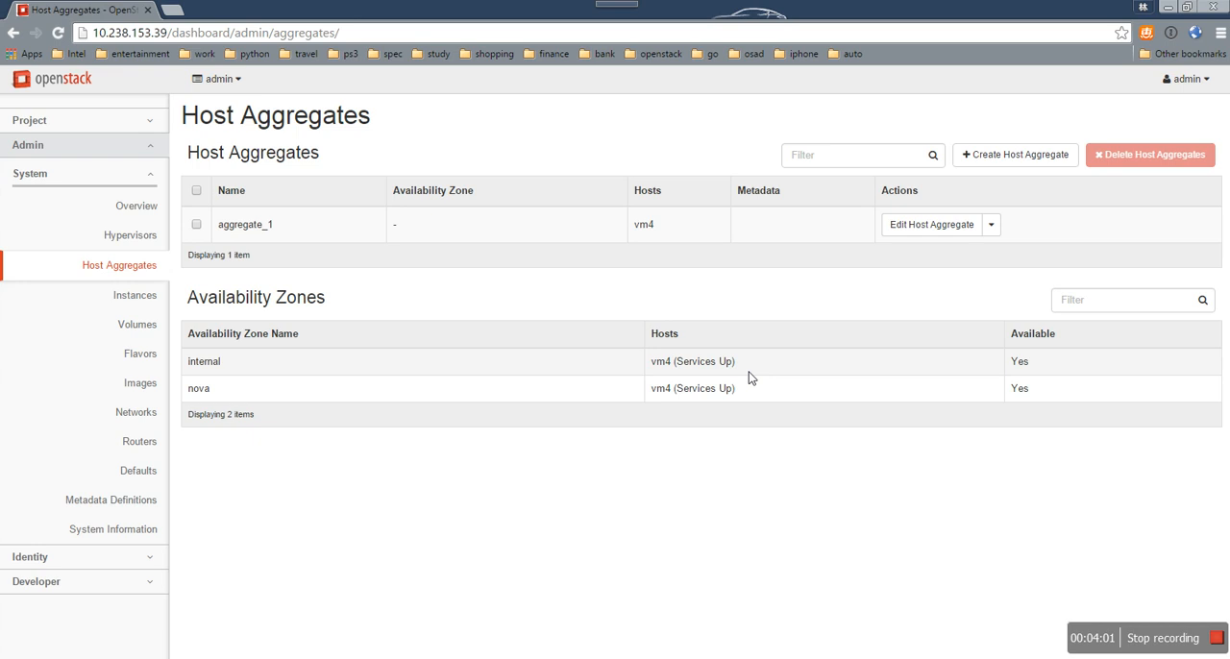
mouse_move(310, 297)
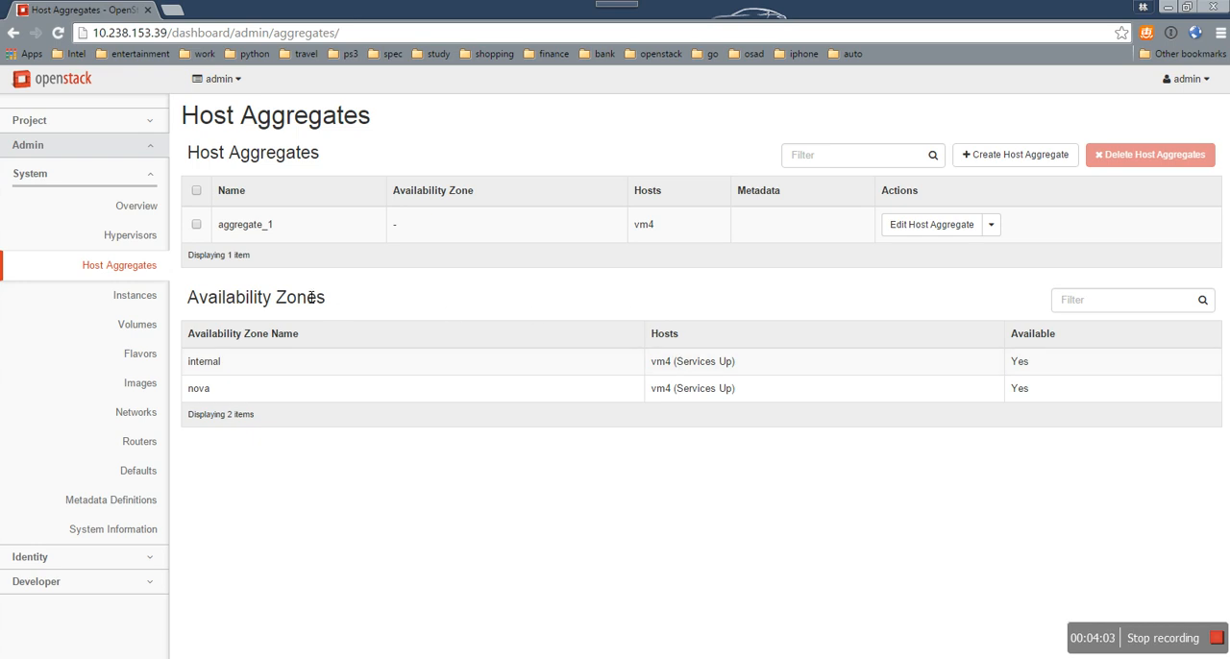
mouse_move(735, 241)
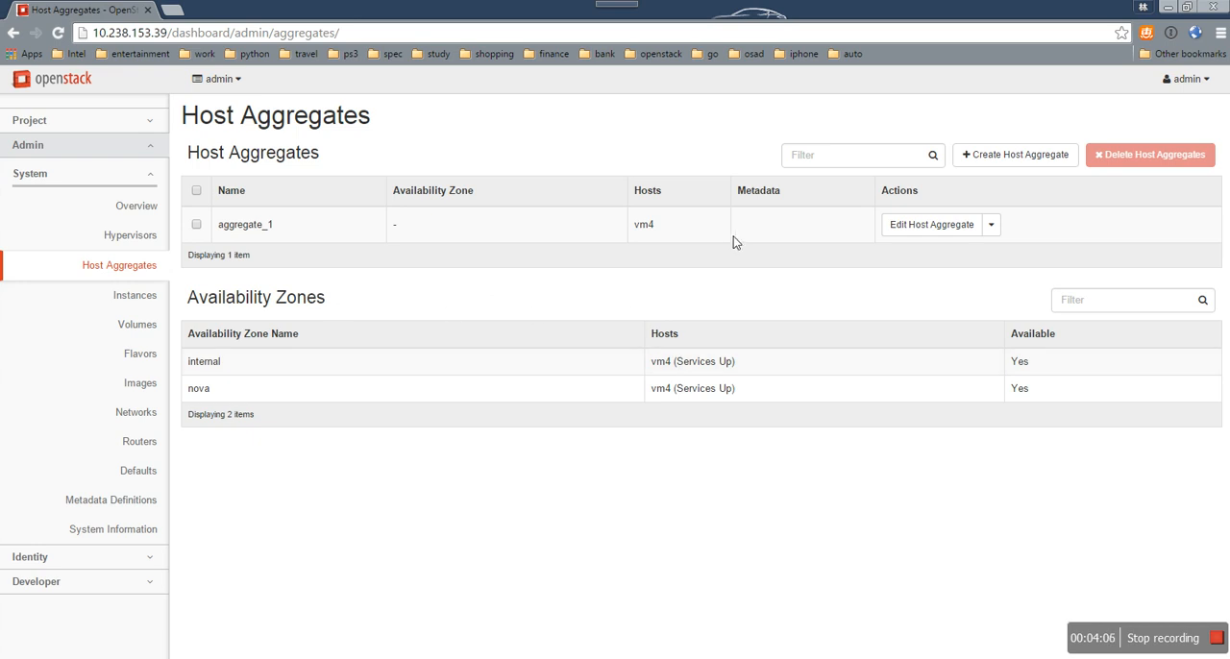
left_click(991, 224)
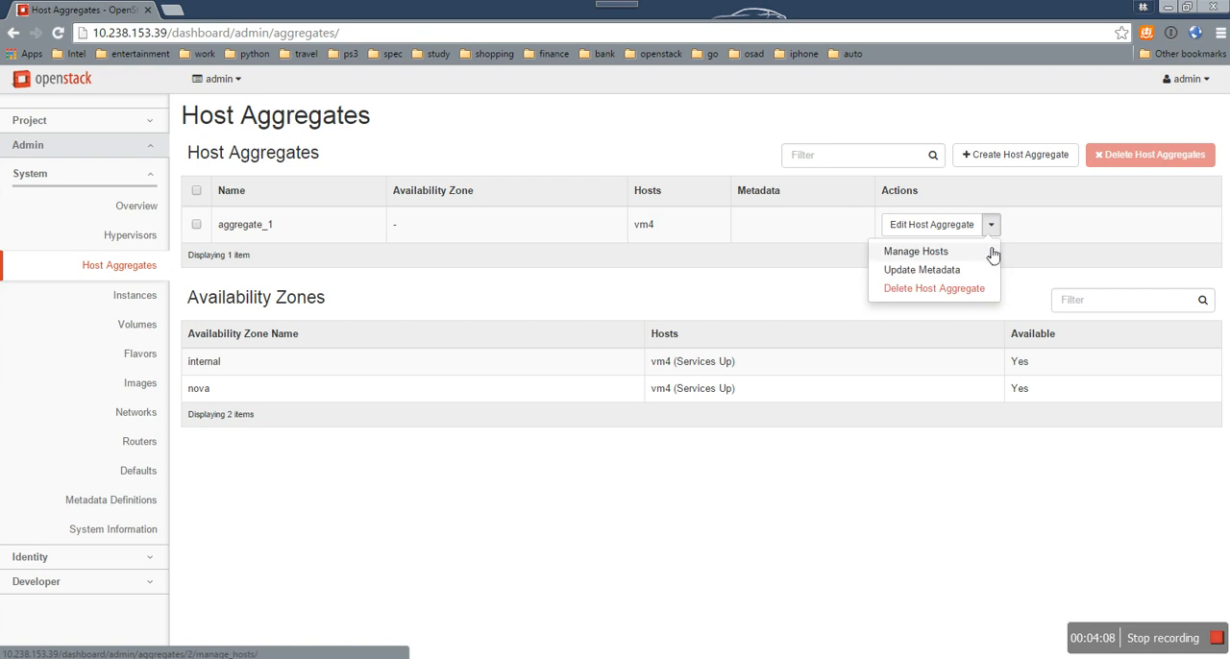
left_click(921, 269)
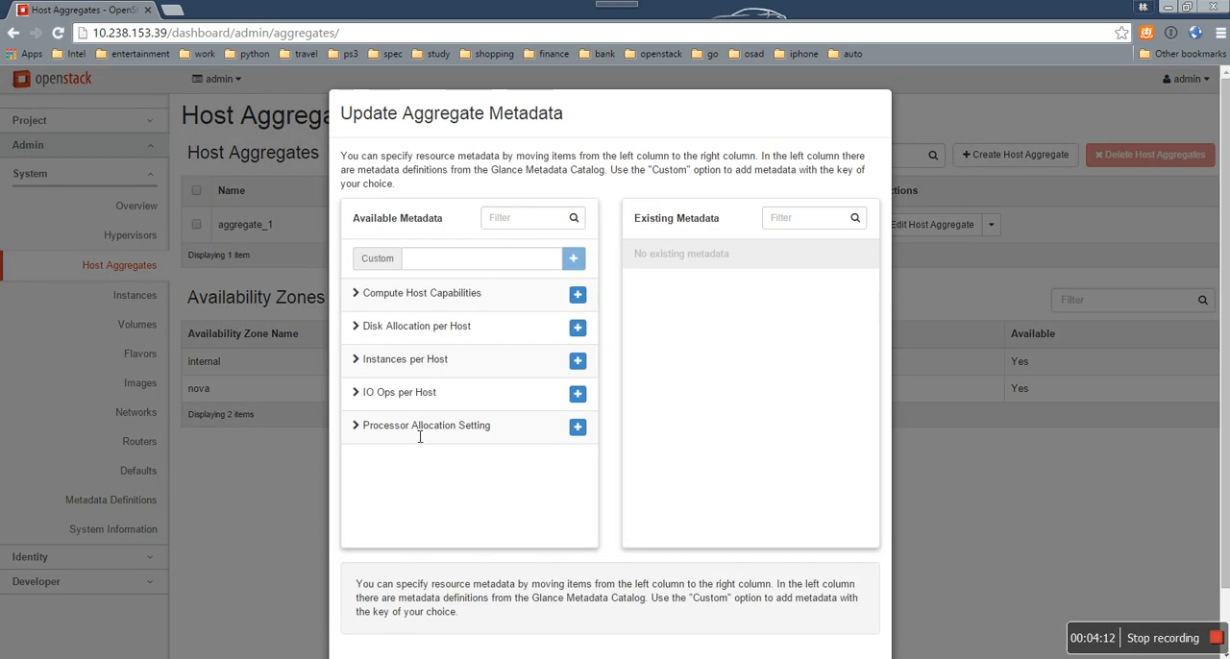
Add Processor Architecture x86 to aggregate_1 under Processor Allocation Setting.
left_click(427, 425)
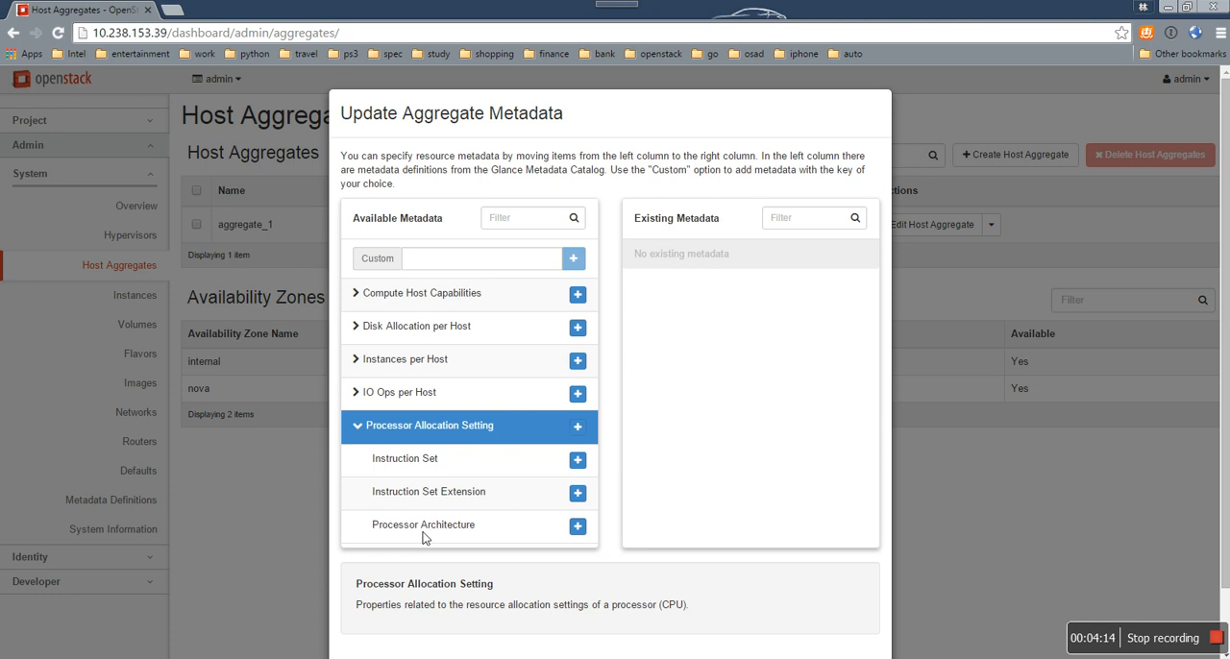
mouse_move(549, 538)
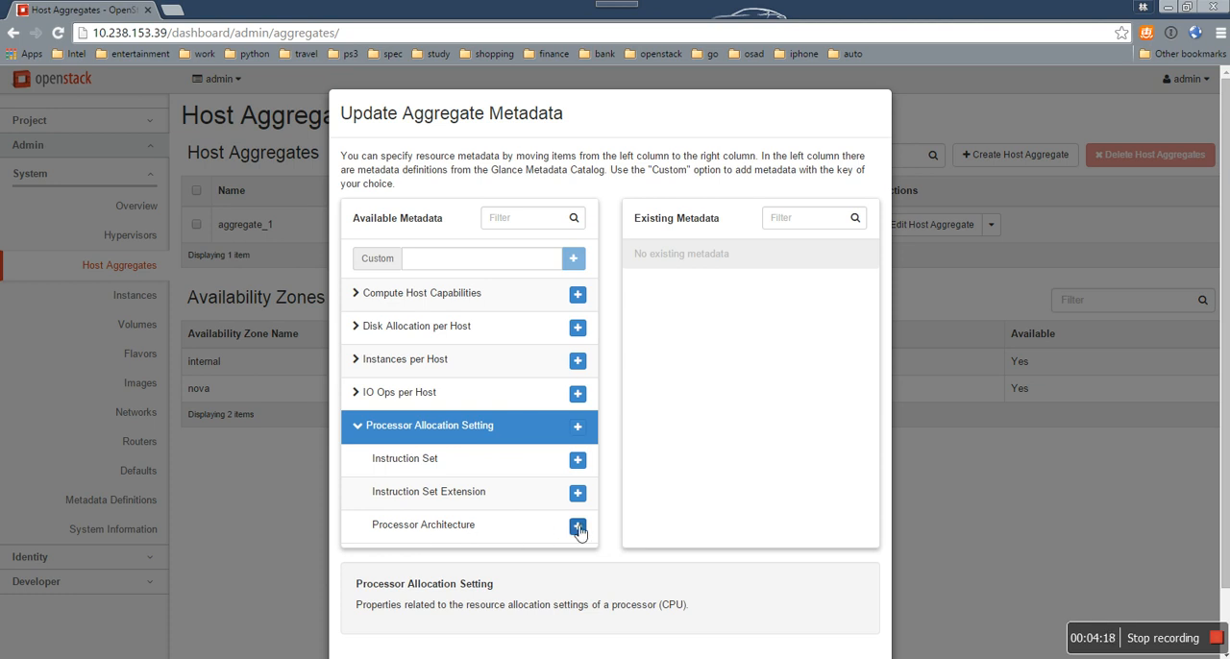
left_click(577, 528)
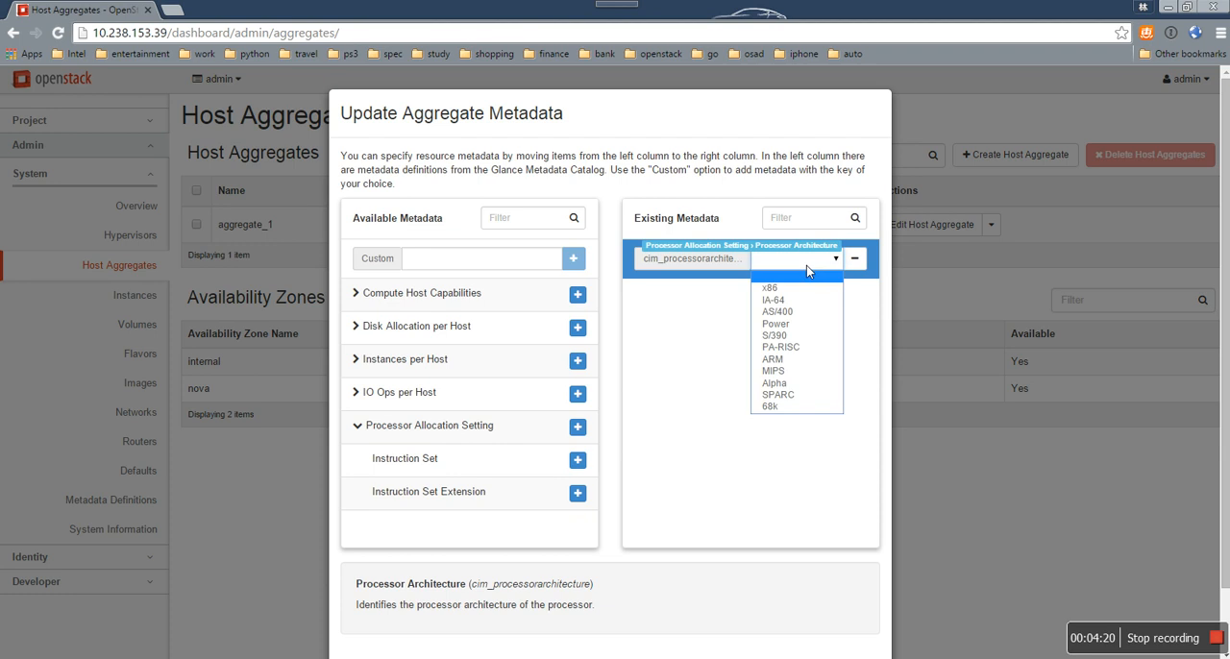
left_click(769, 287)
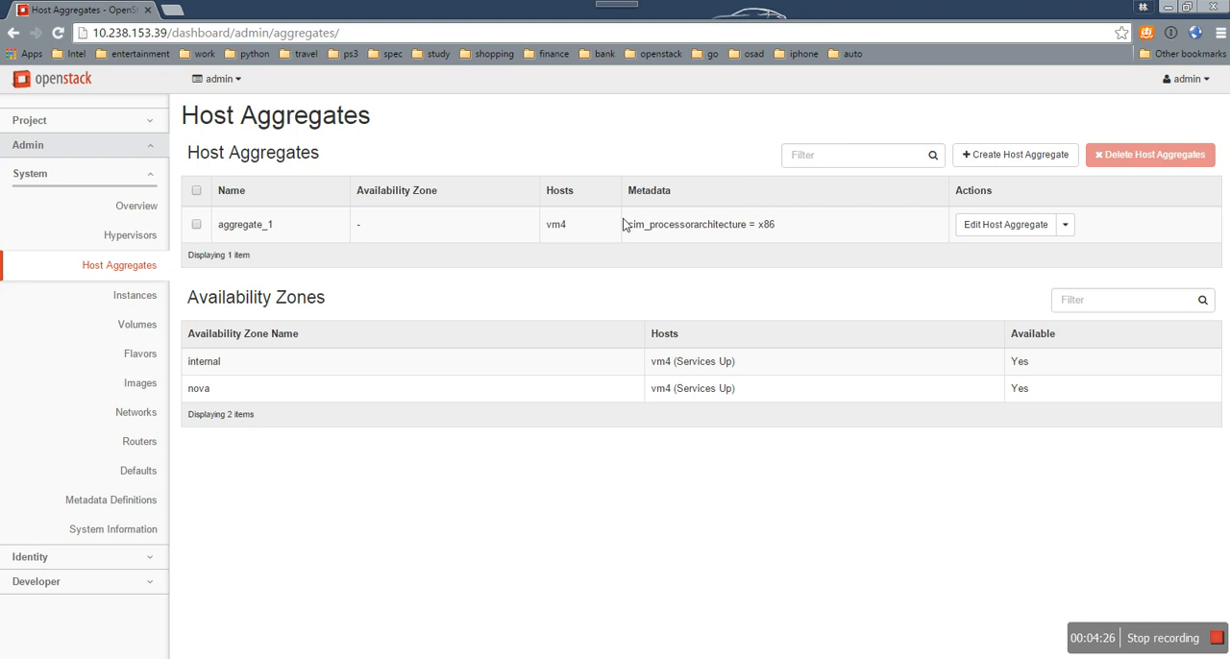
mouse_move(636, 234)
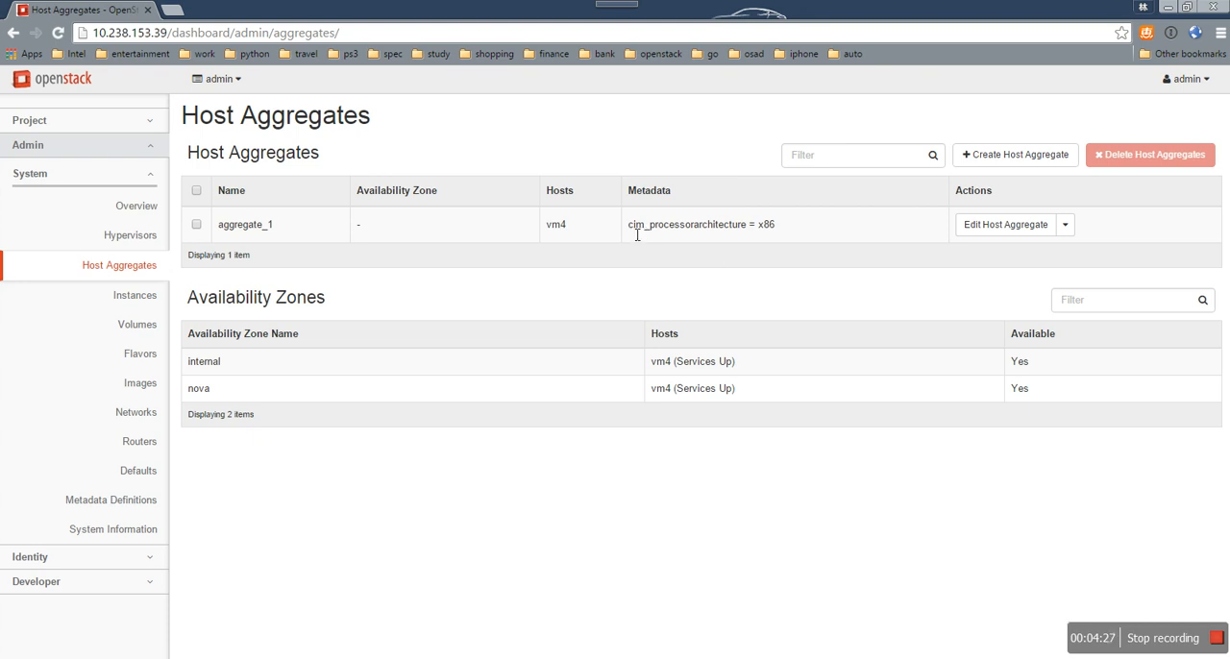
mouse_move(708, 234)
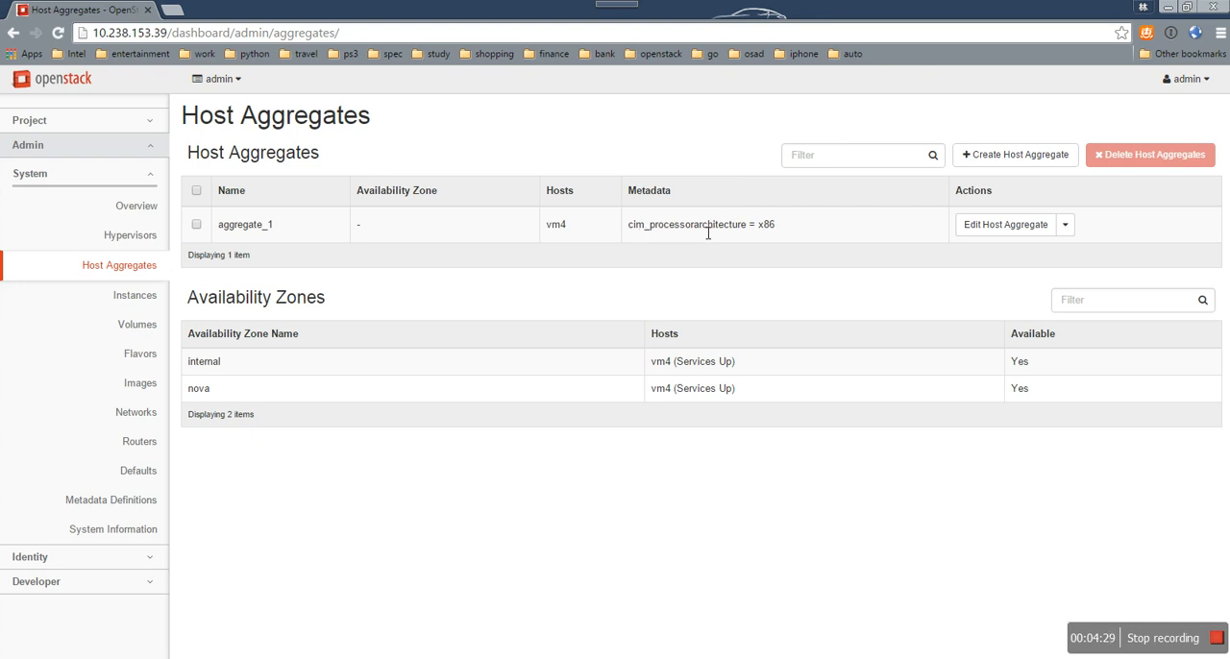
mouse_move(349, 411)
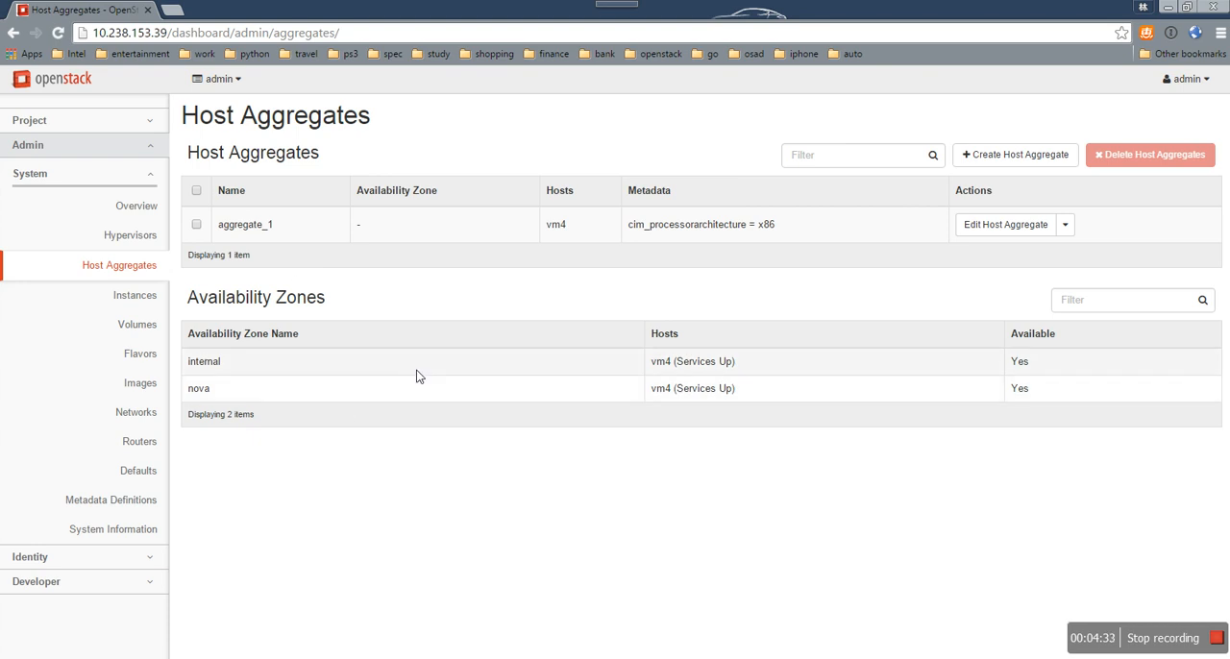
mouse_move(364, 606)
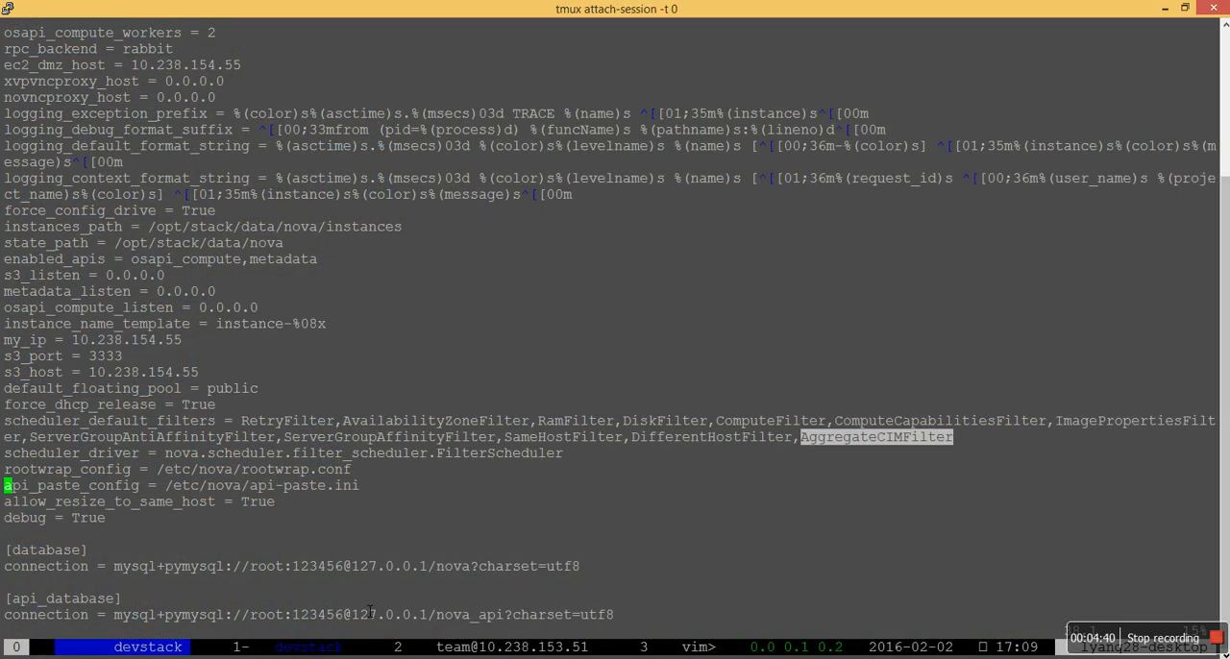
mouse_move(437, 499)
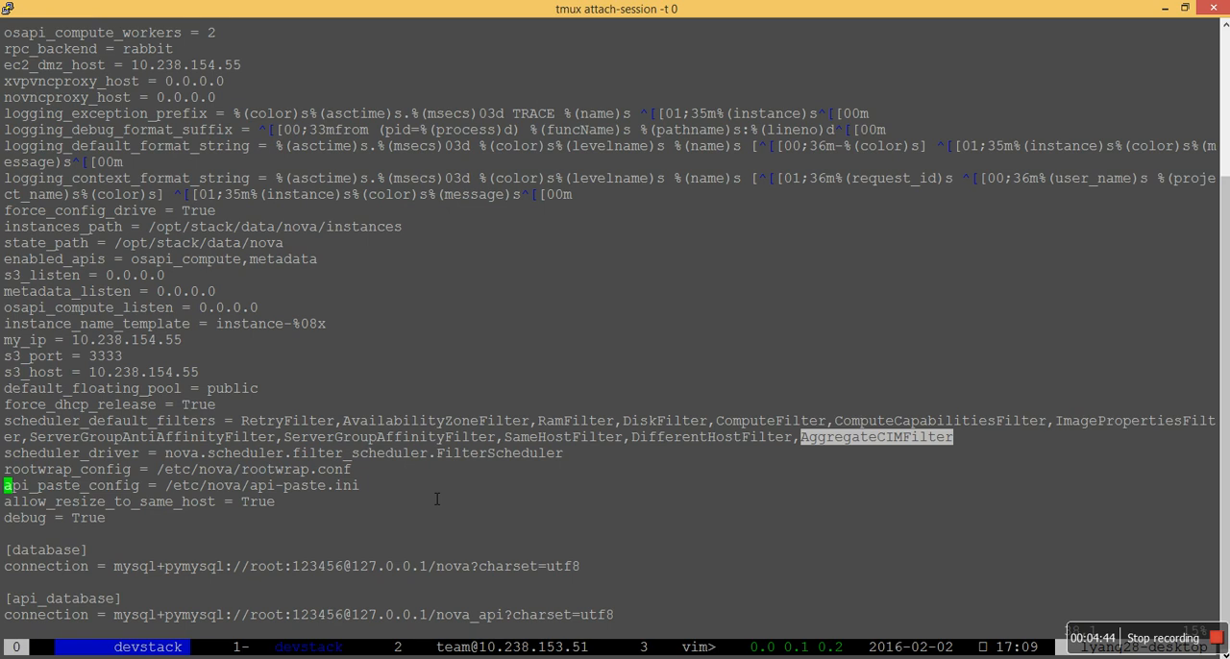
mouse_move(723, 461)
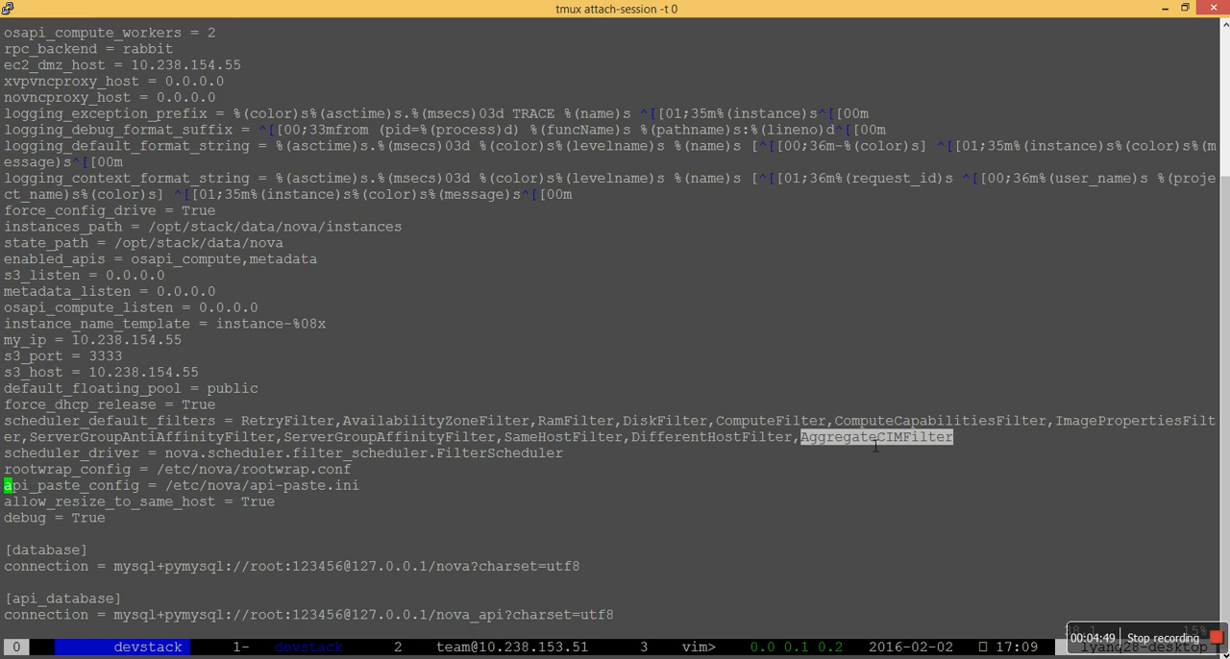
mouse_move(820, 448)
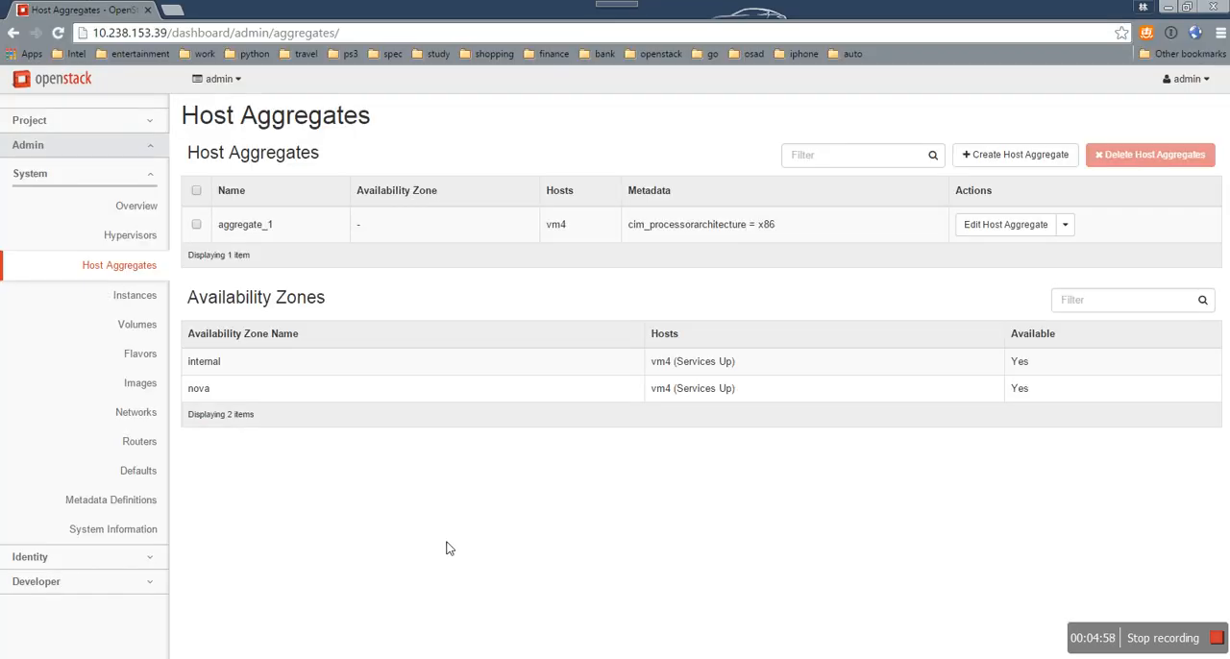
Launch instance 'demo1' booting from the cirros-0.3.4-x86_64-uec image.
left_click(29, 119)
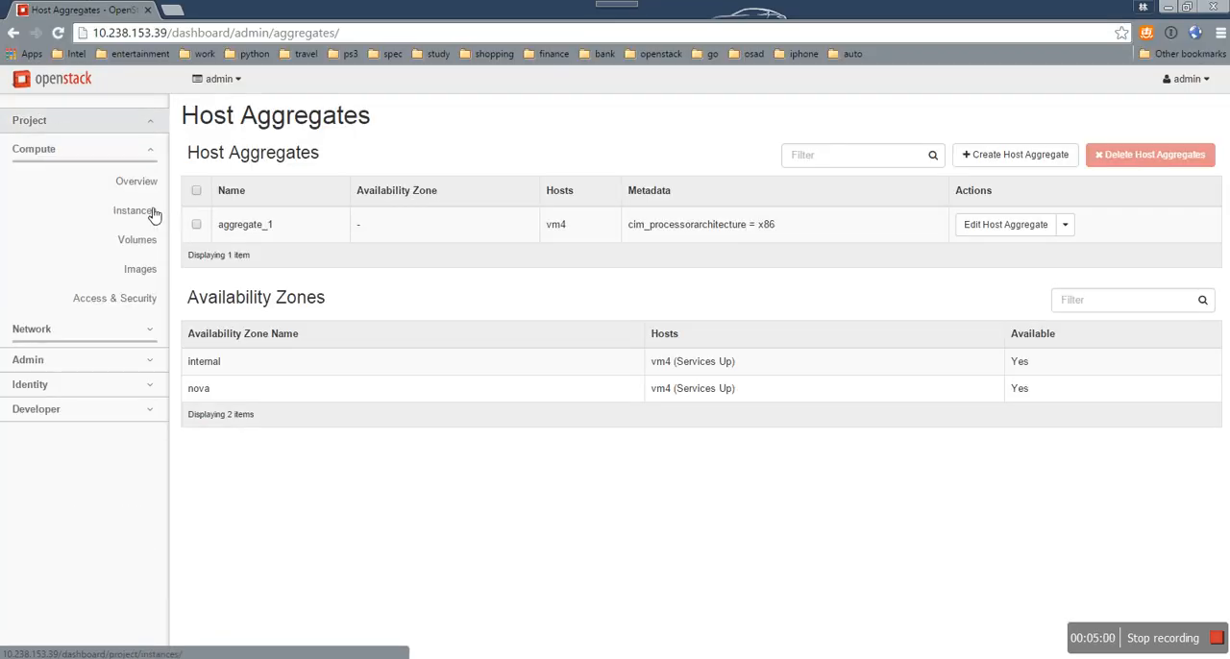
left_click(135, 210)
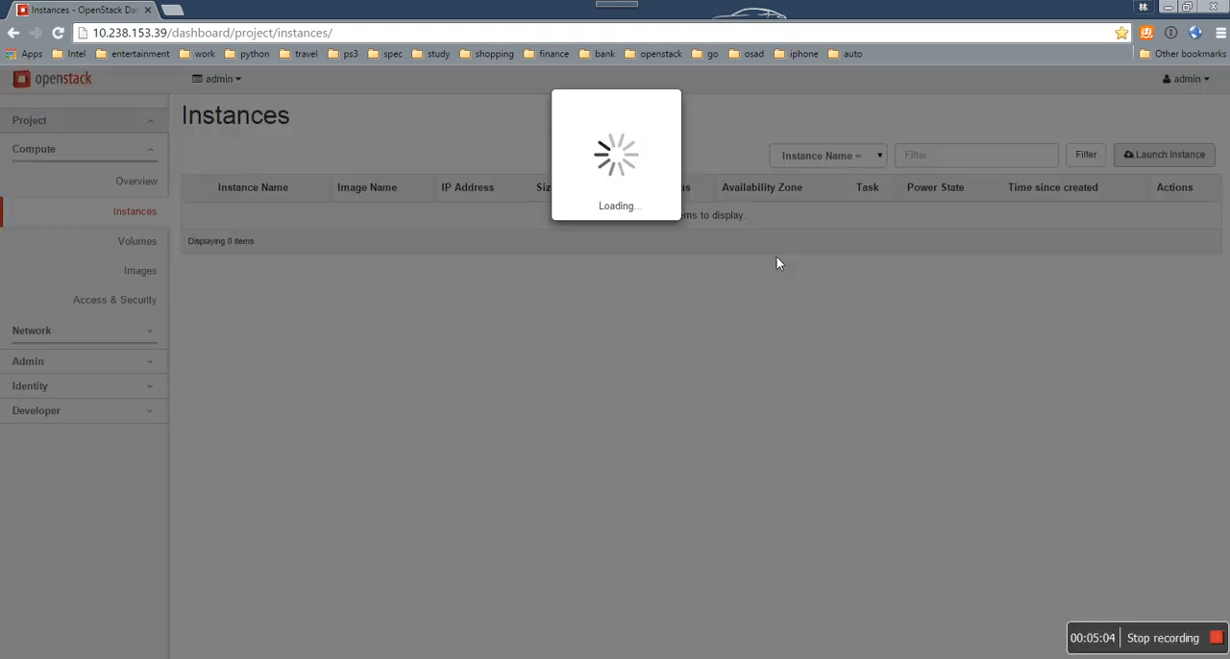
left_click(1164, 155)
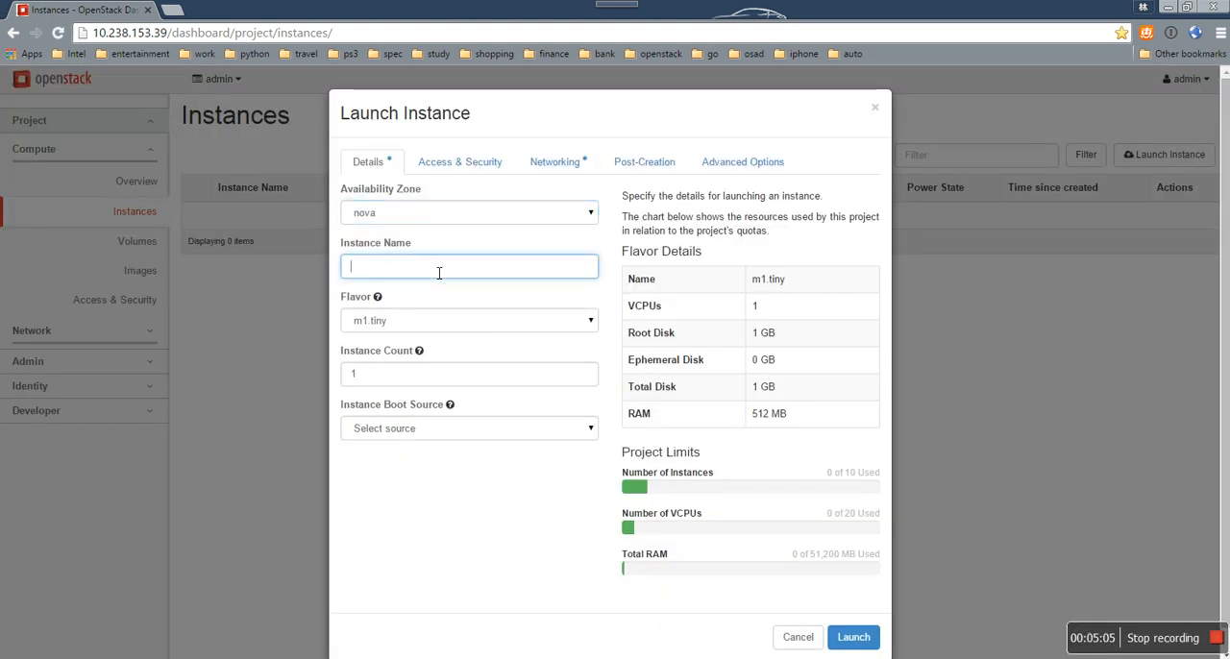
type("demo")
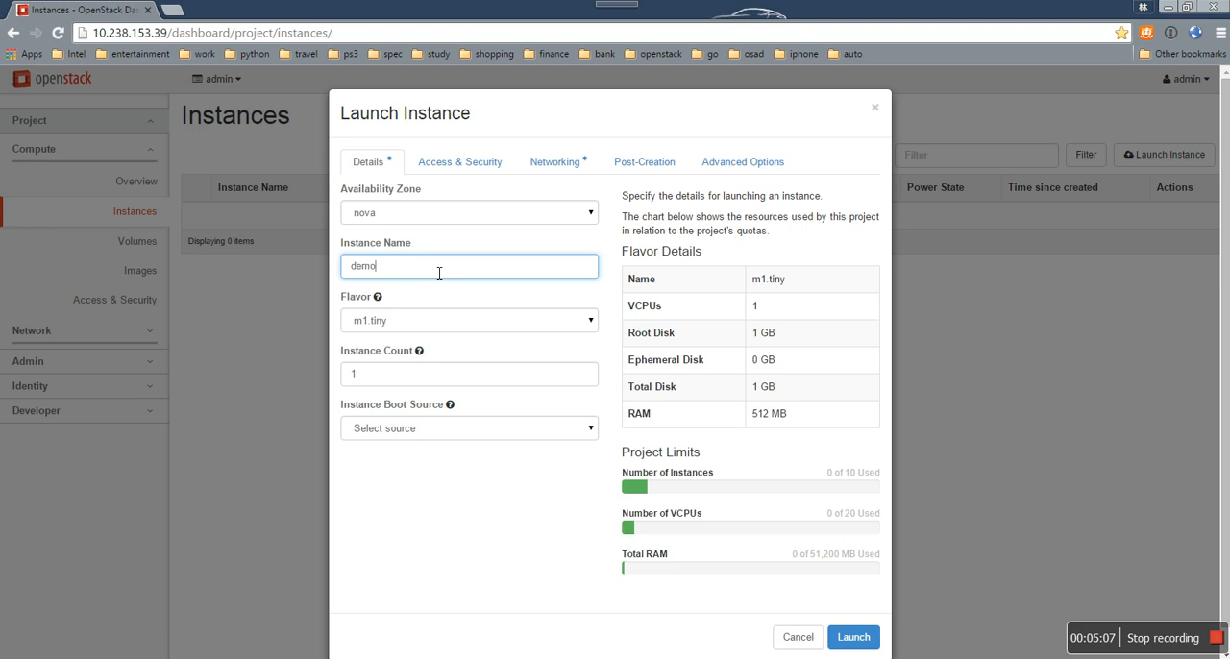
type("1")
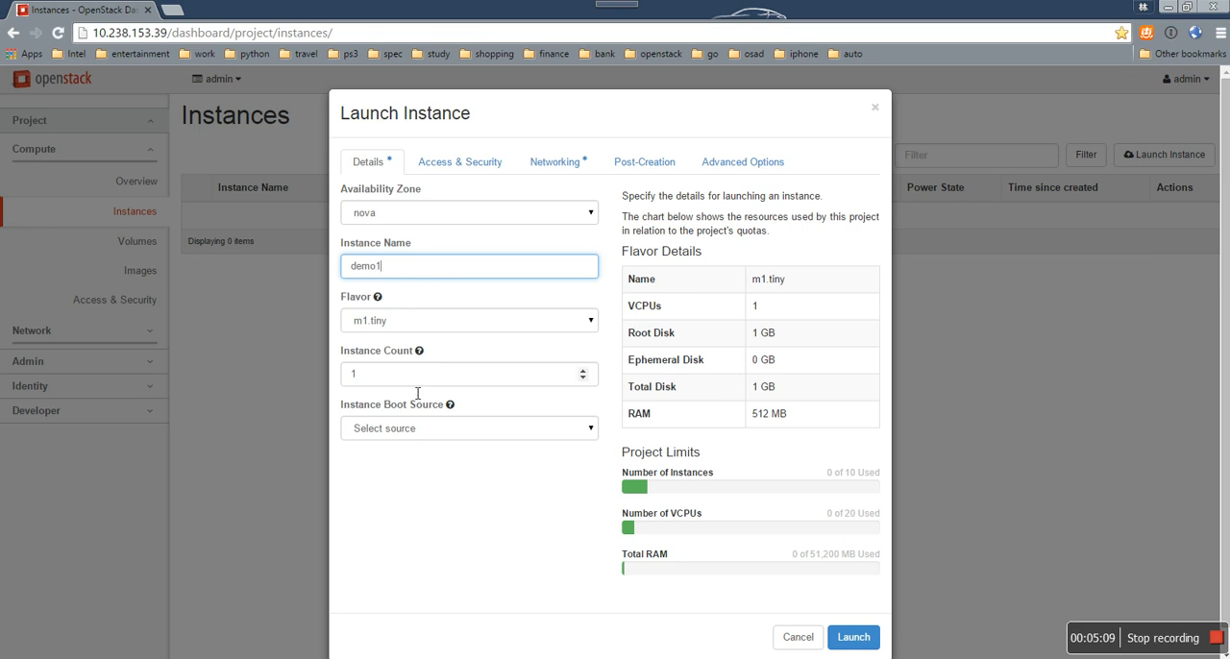
left_click(469, 427)
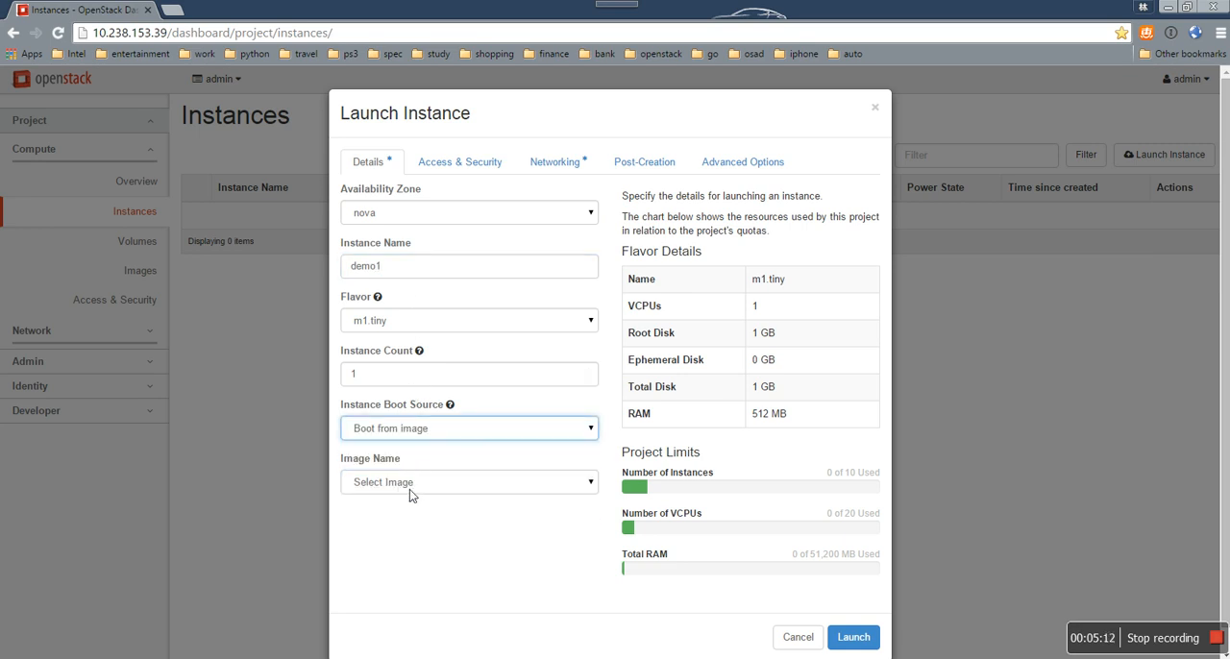
left_click(469, 481)
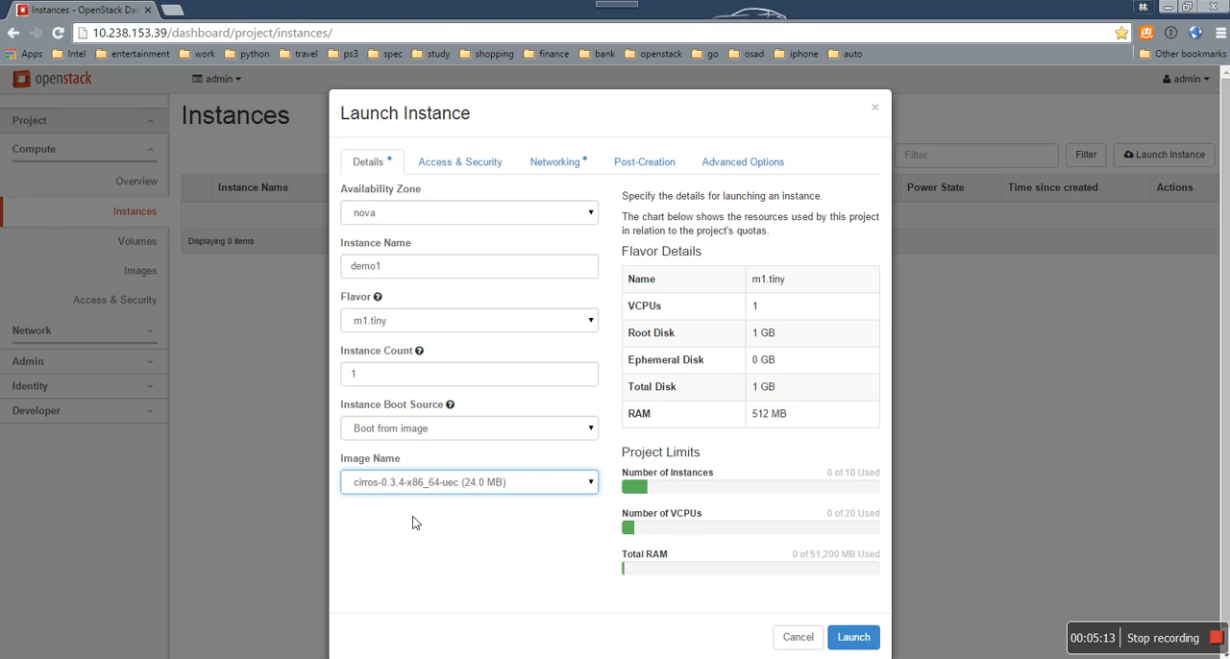
mouse_move(853, 637)
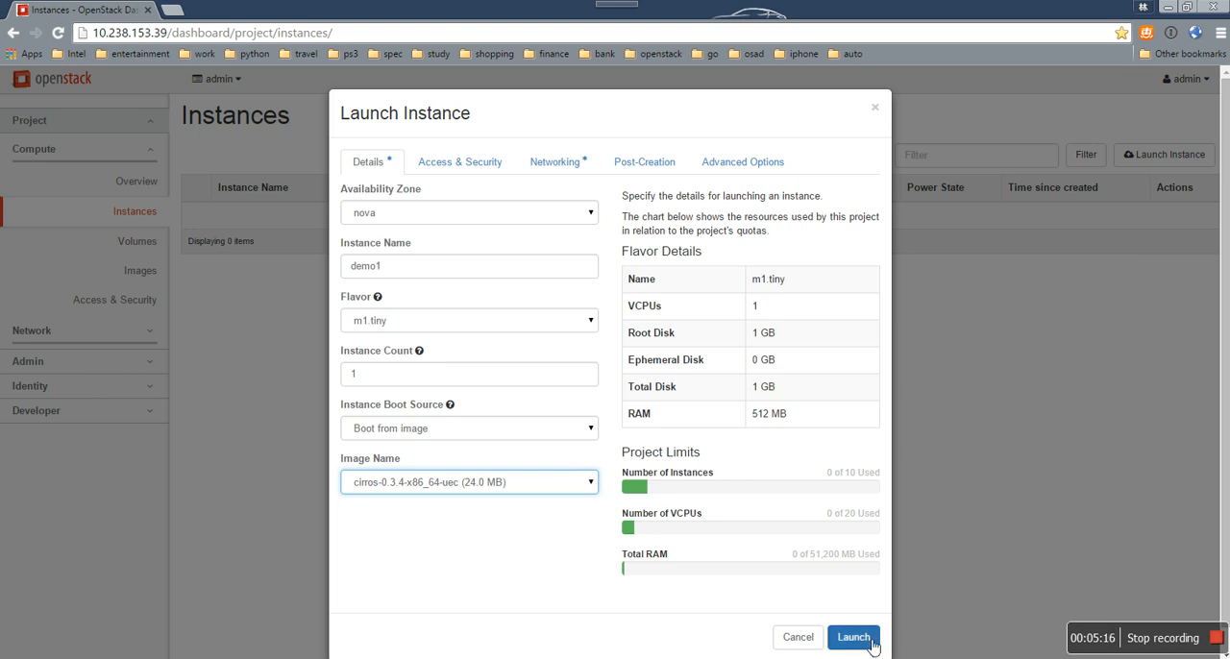
left_click(853, 637)
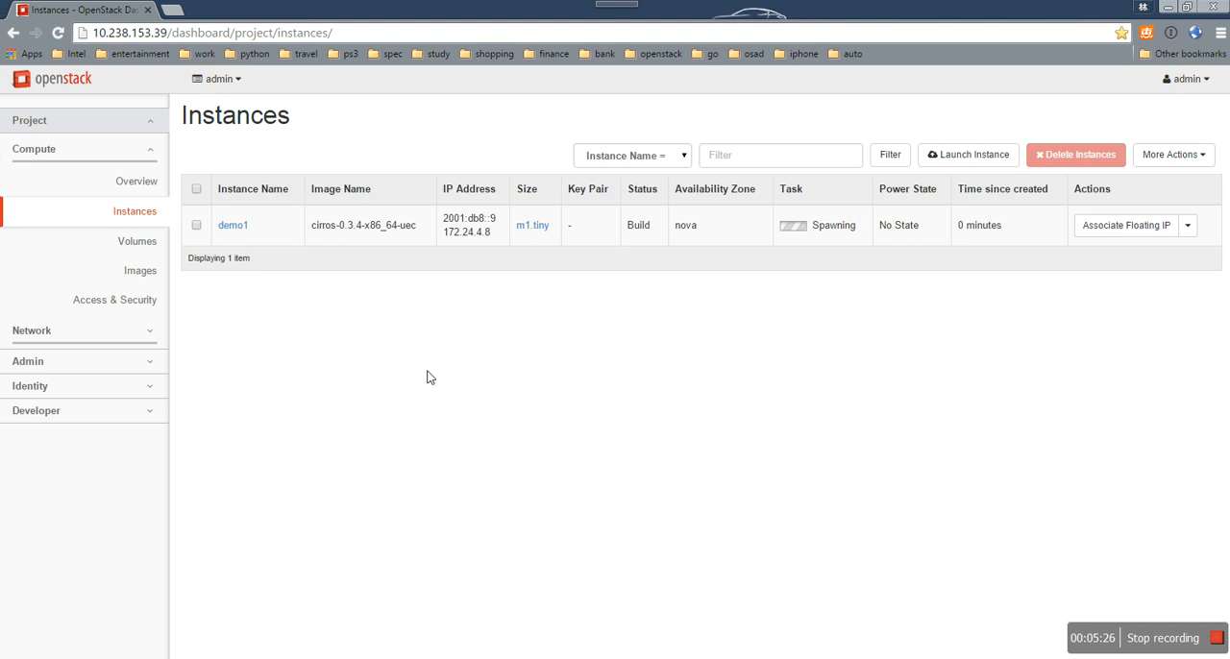
mouse_move(708, 350)
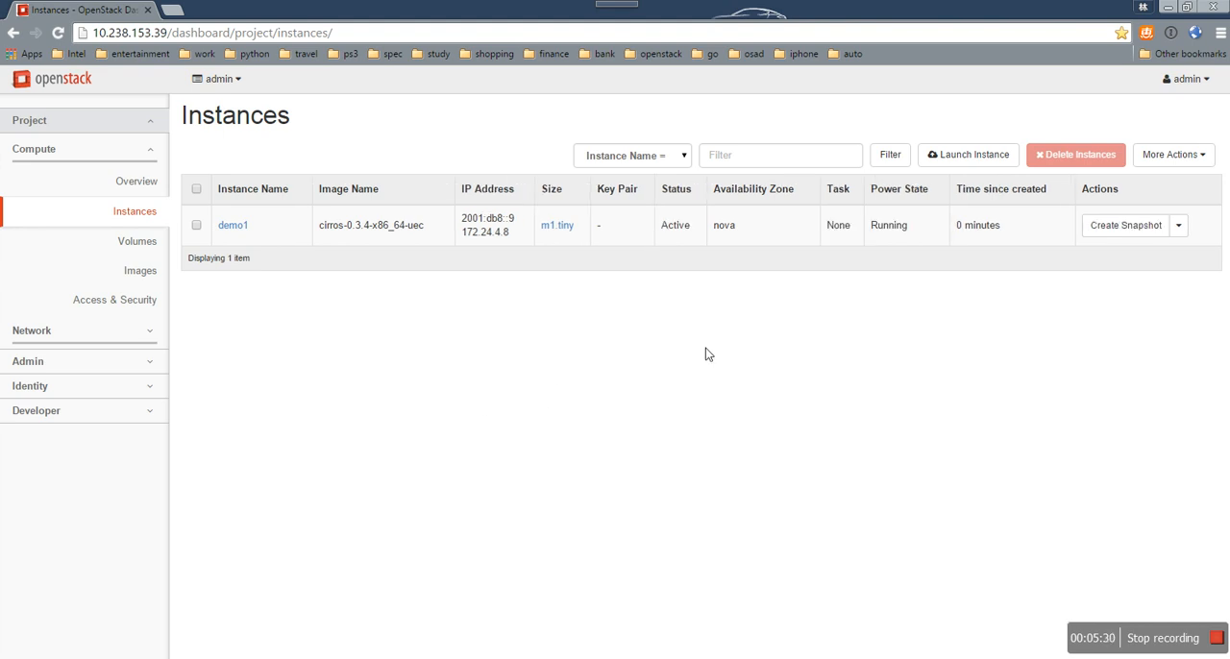
mouse_move(89, 361)
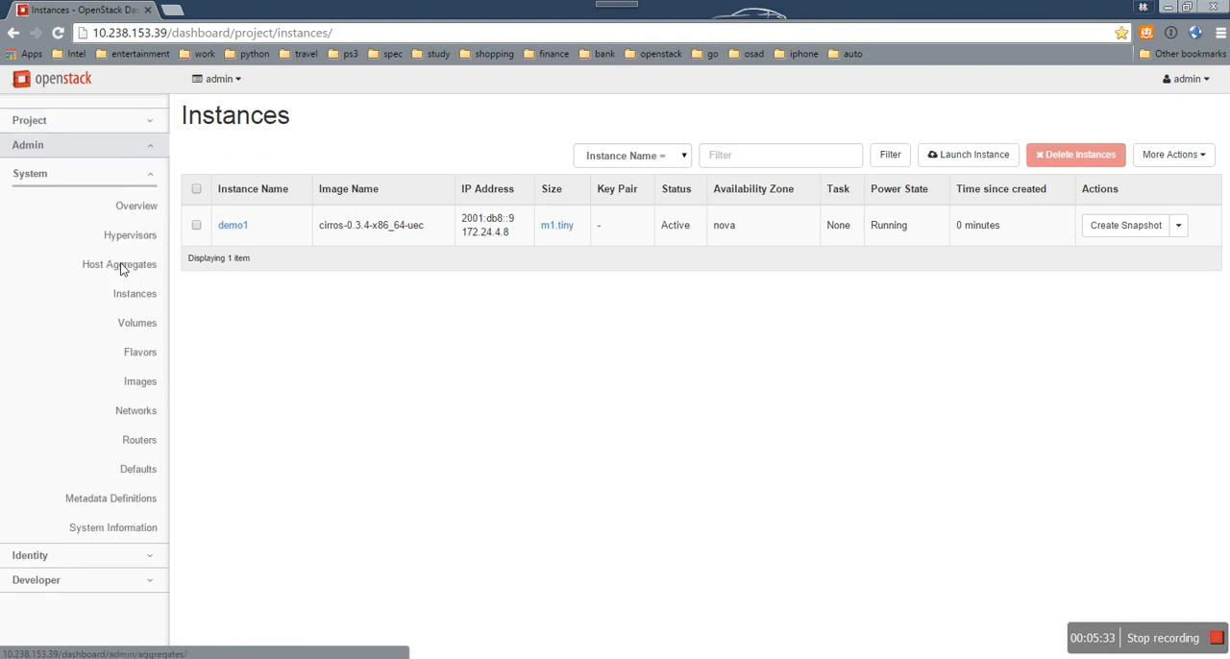
Remove aggregate_1's cim_processorarchitecture metadata, then return to Project > Instances.
left_click(119, 264)
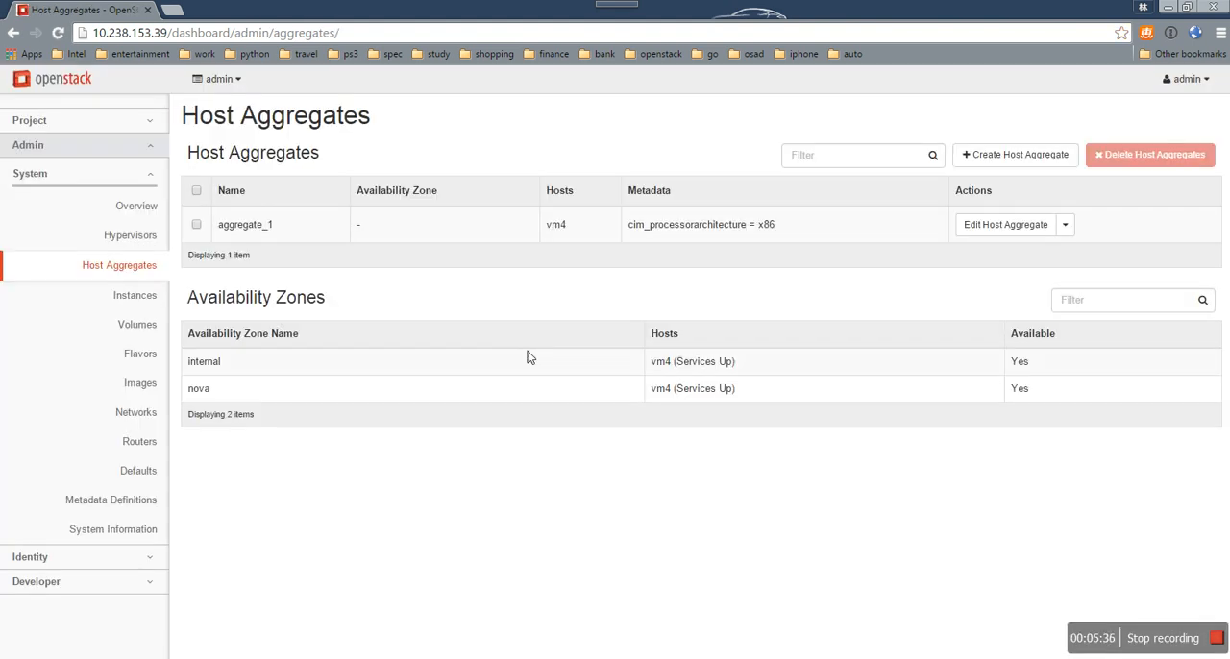
mouse_move(883, 270)
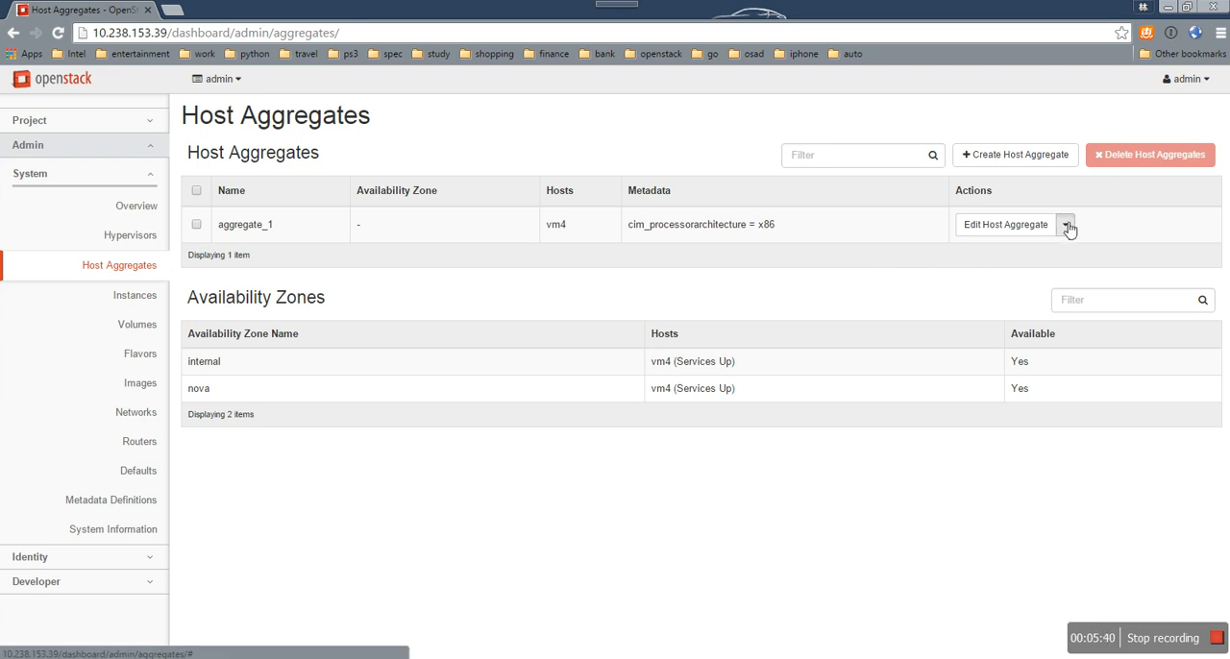
left_click(1065, 224)
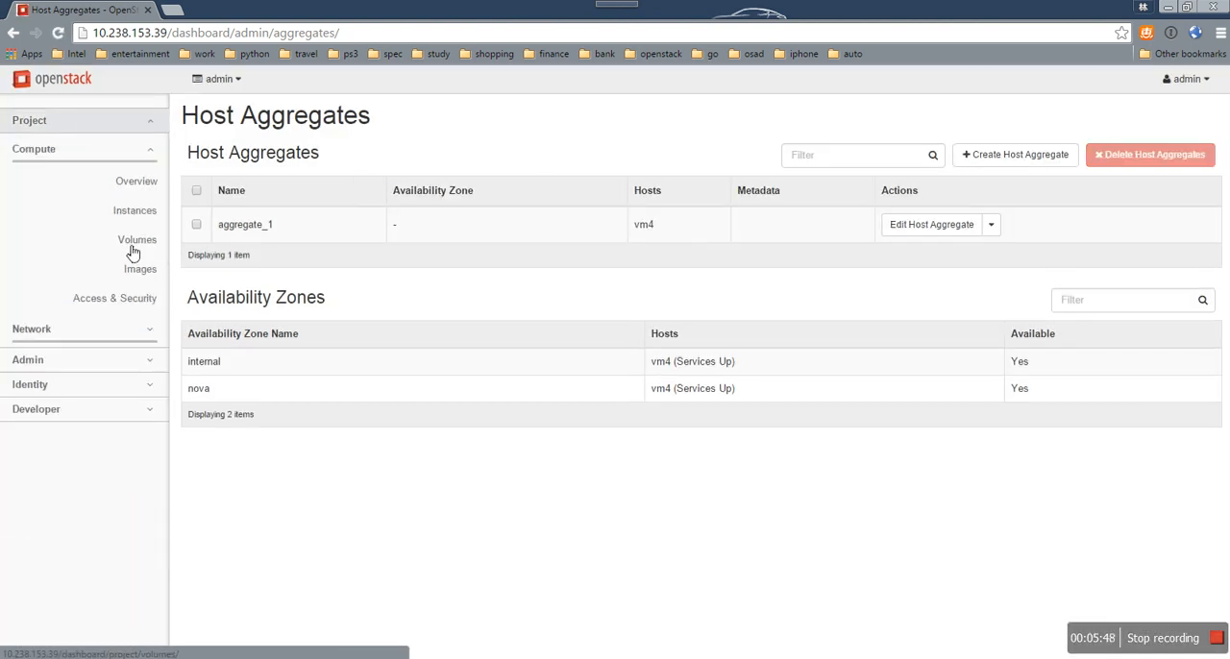
left_click(135, 210)
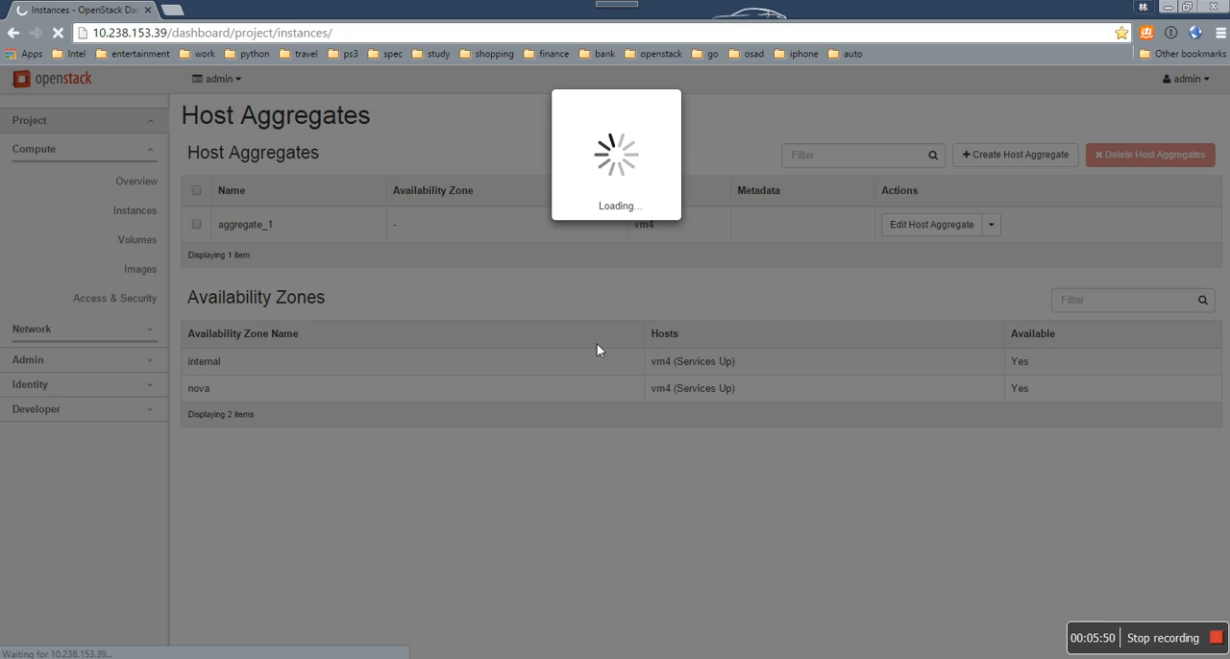
Launch instance 'demo2' booting from the cirros-0.3.4-x86_64-uec image.
left_click(135, 211)
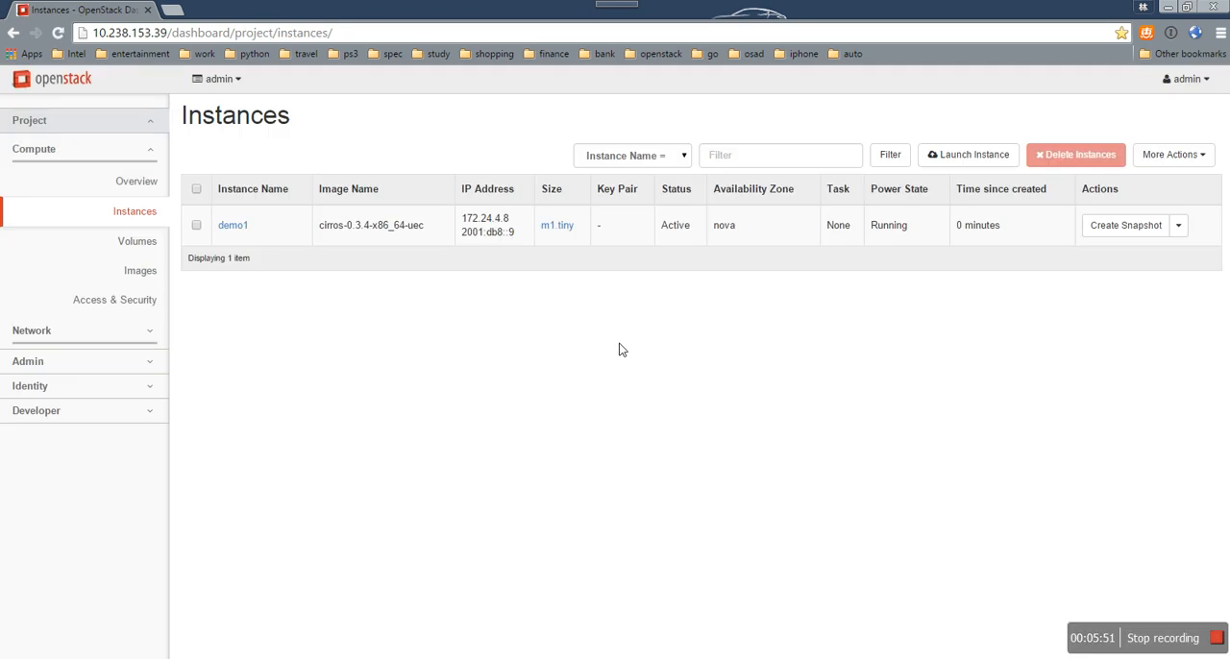
mouse_move(895, 251)
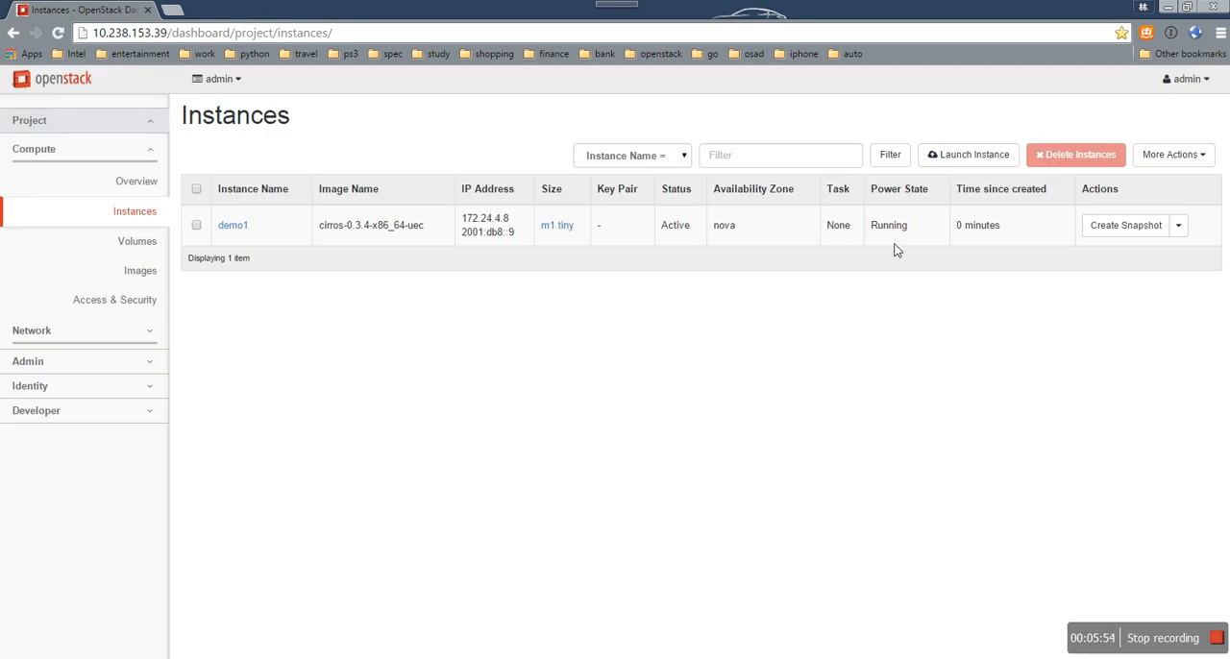
left_click(966, 154)
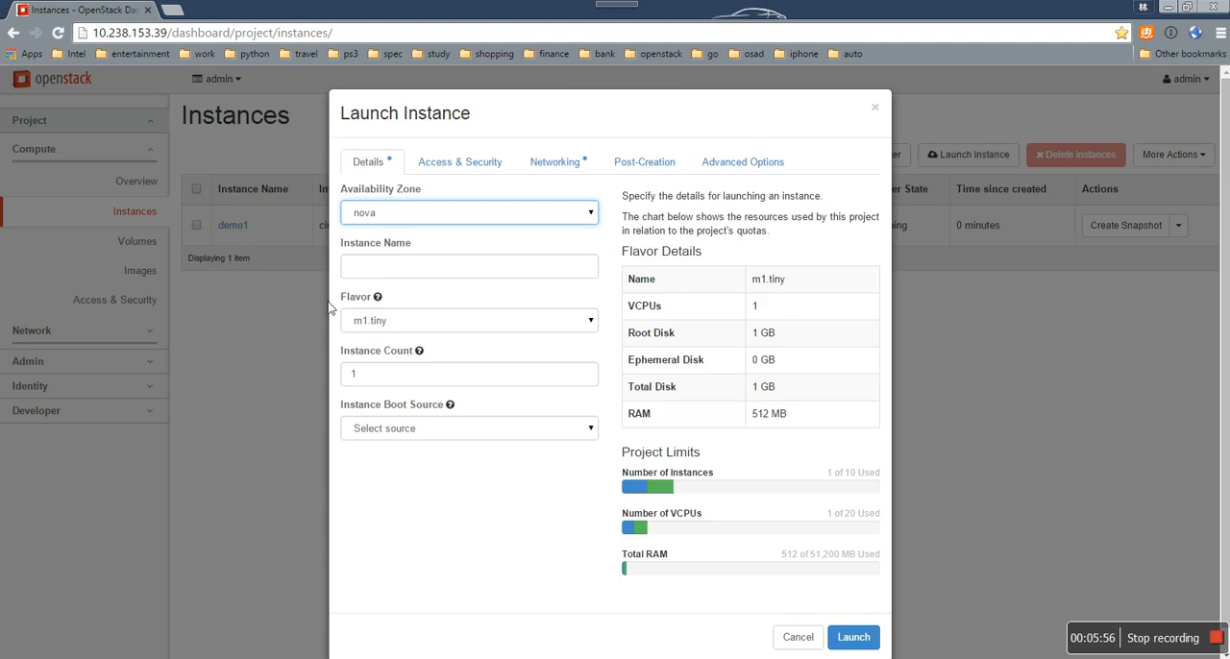
type("demo")
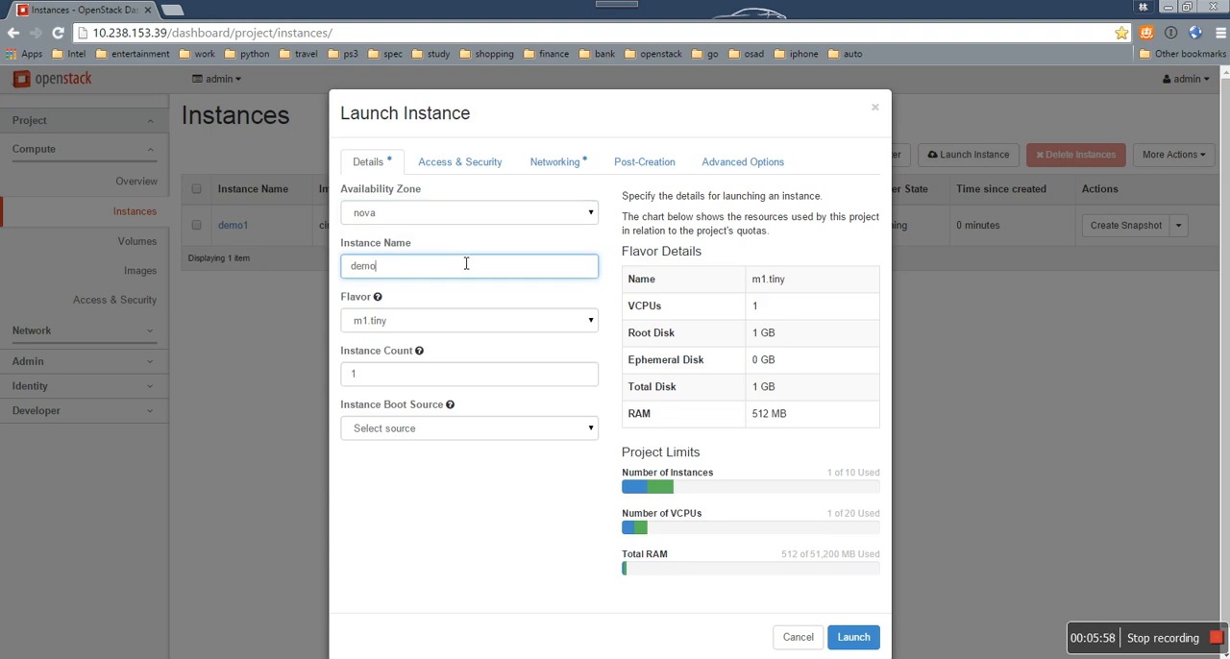
type("2")
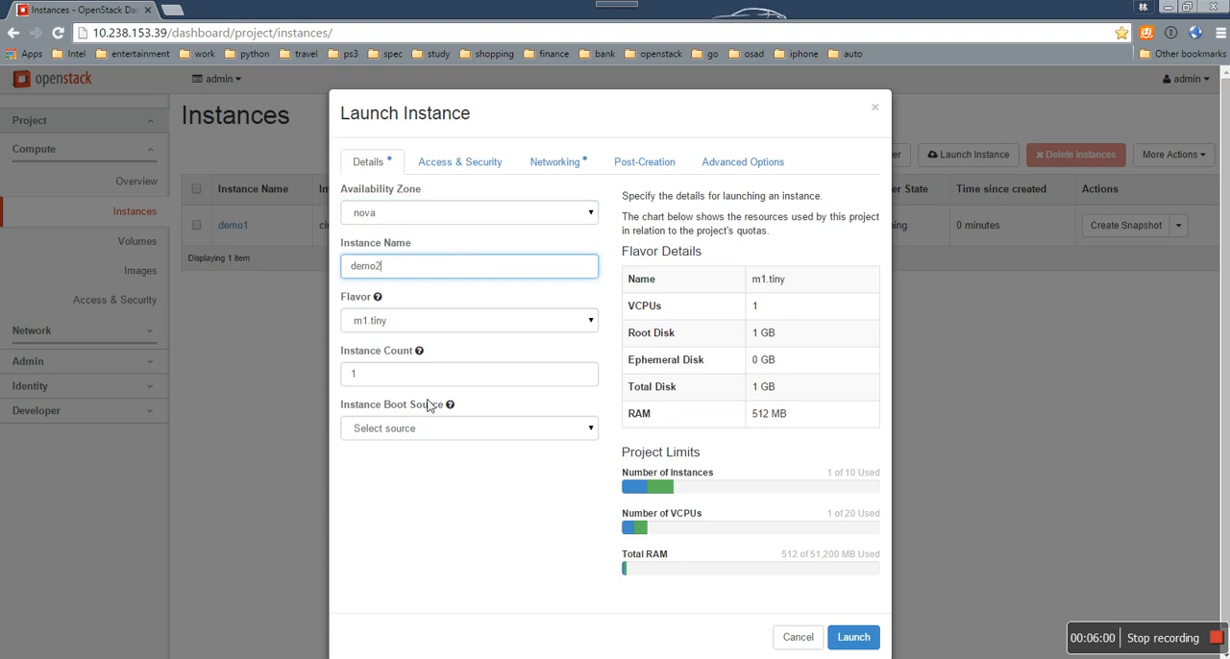
left_click(468, 428)
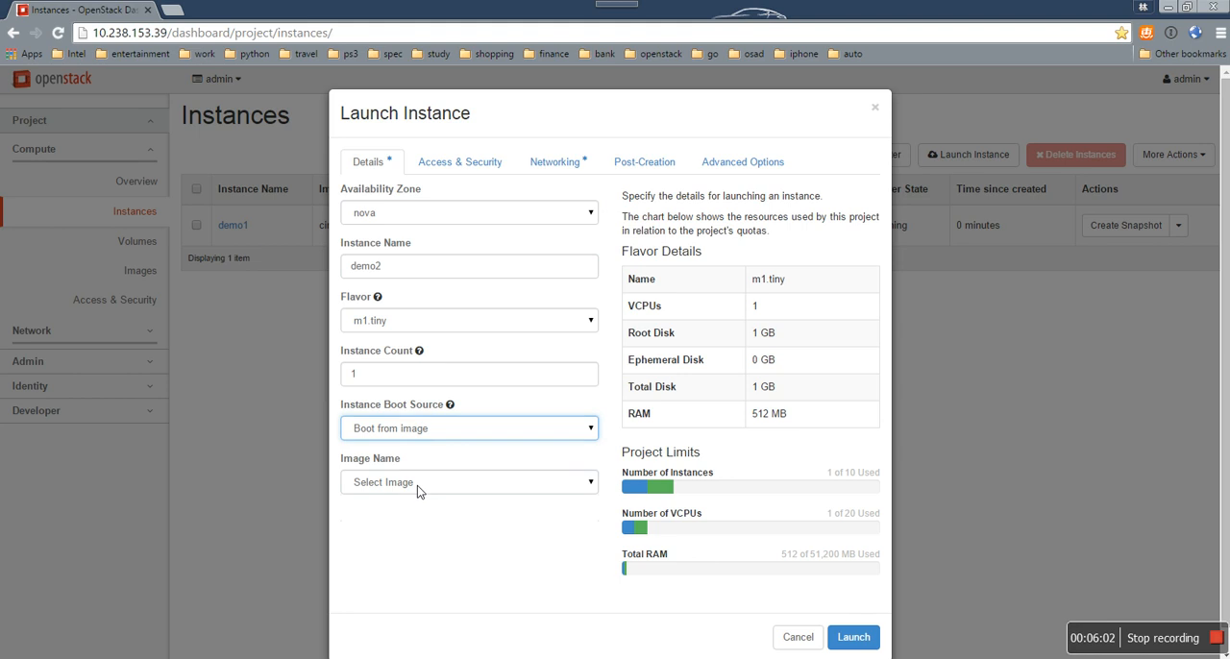
left_click(469, 482)
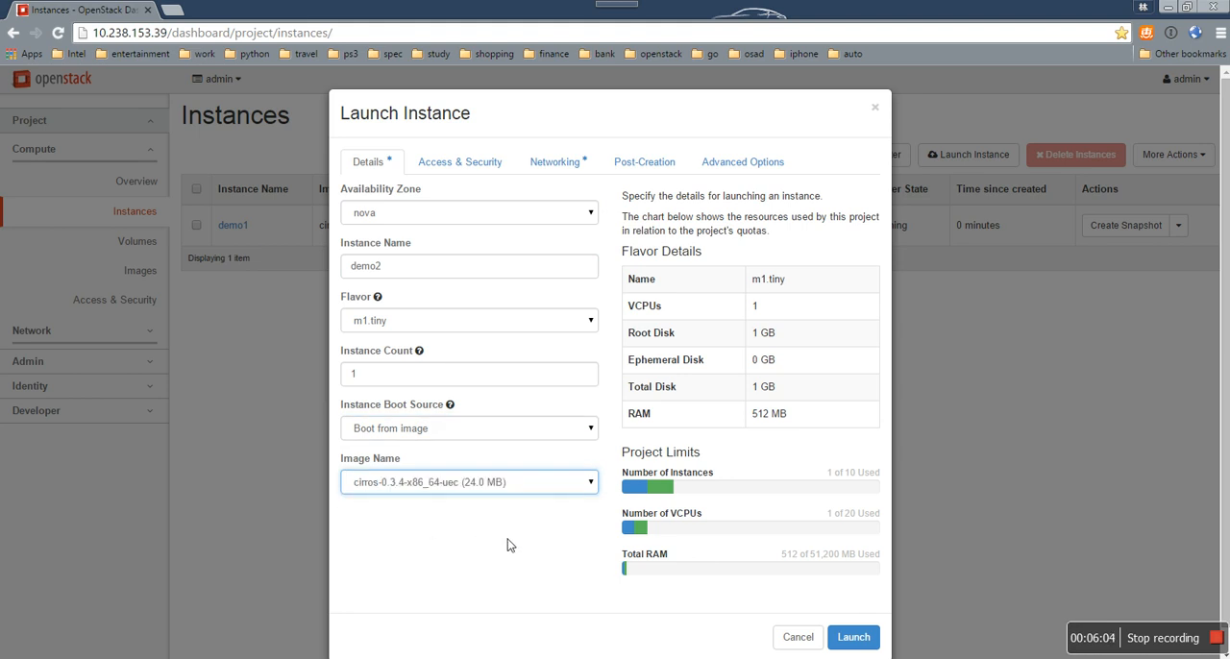
left_click(852, 637)
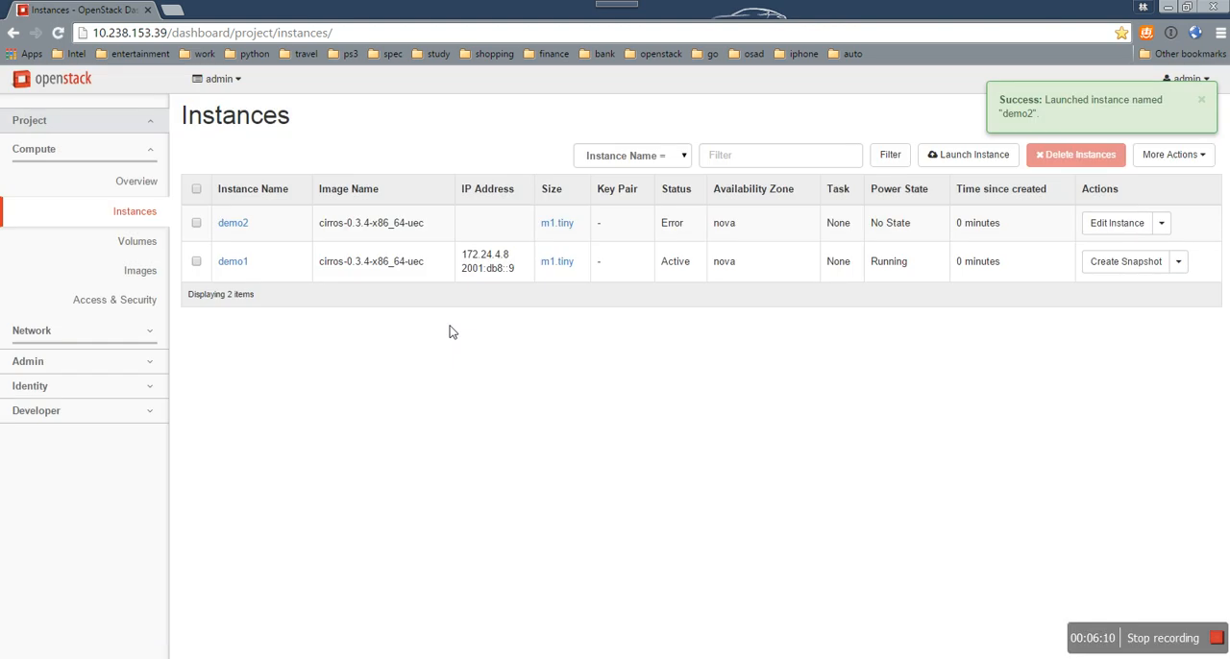
mouse_move(490, 340)
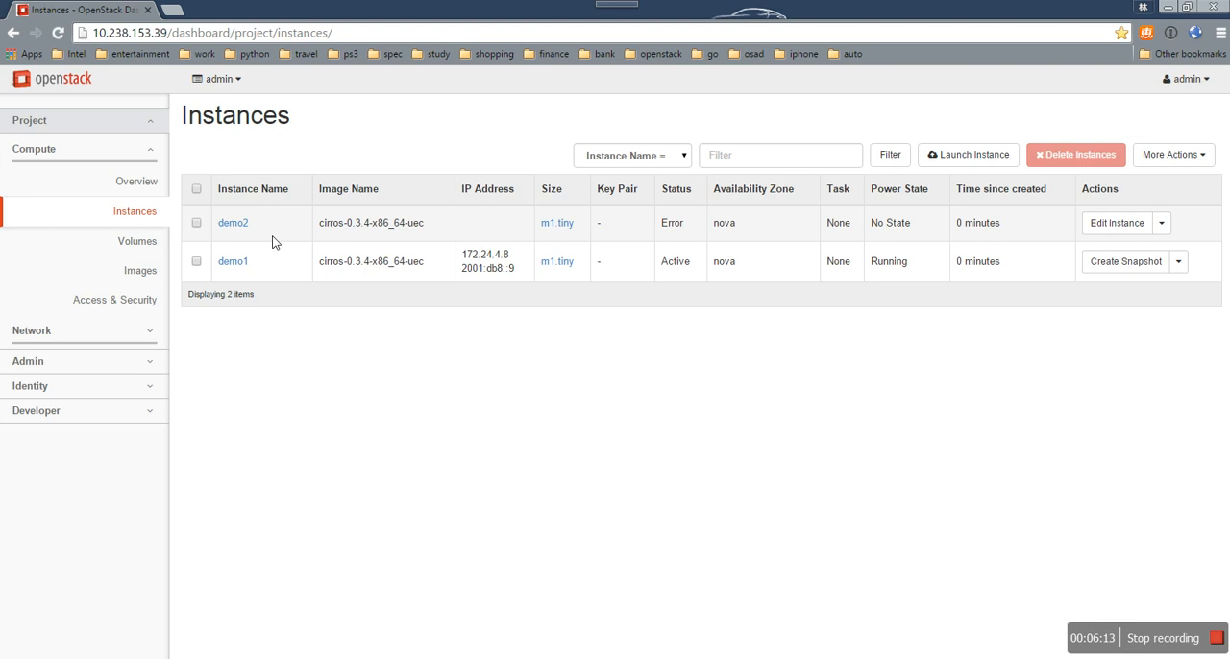
Open demo2's details and highlight its 'No valid host was found' fault message.
left_click(232, 222)
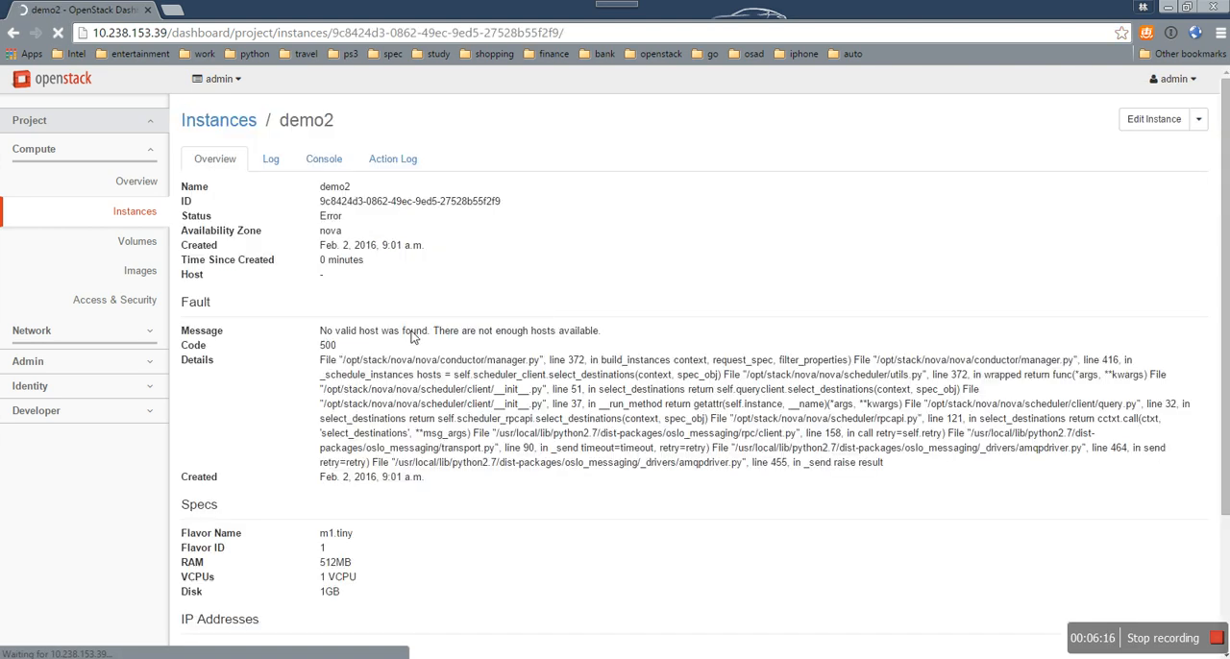
double_click(331, 330)
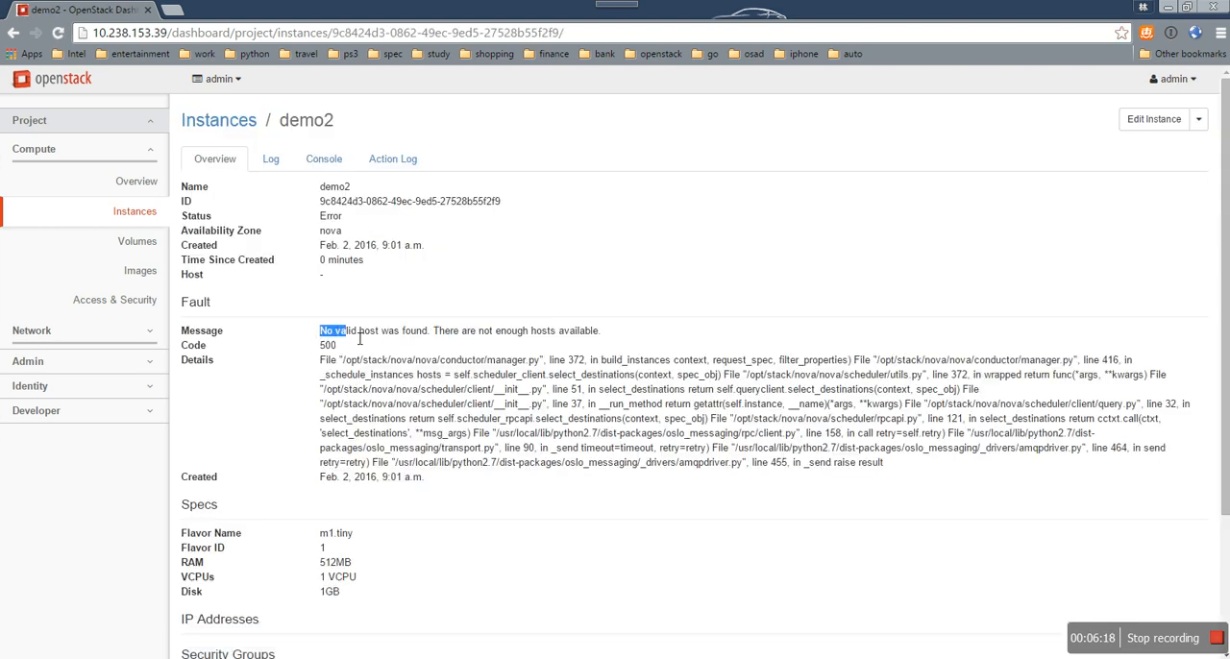